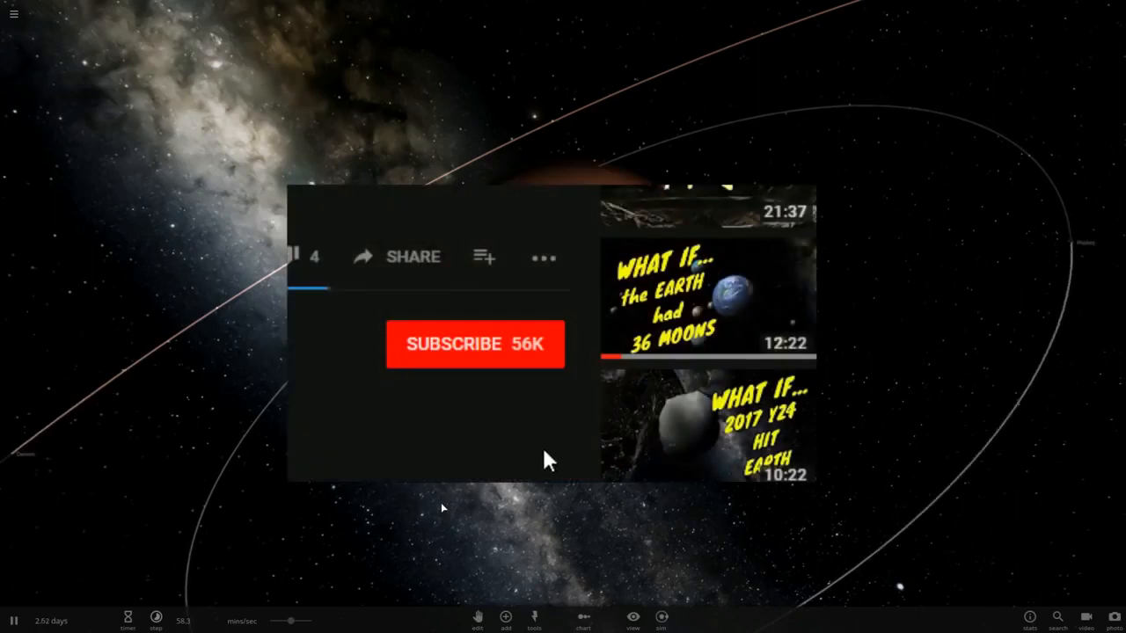
pyautogui.moveTo(491, 370)
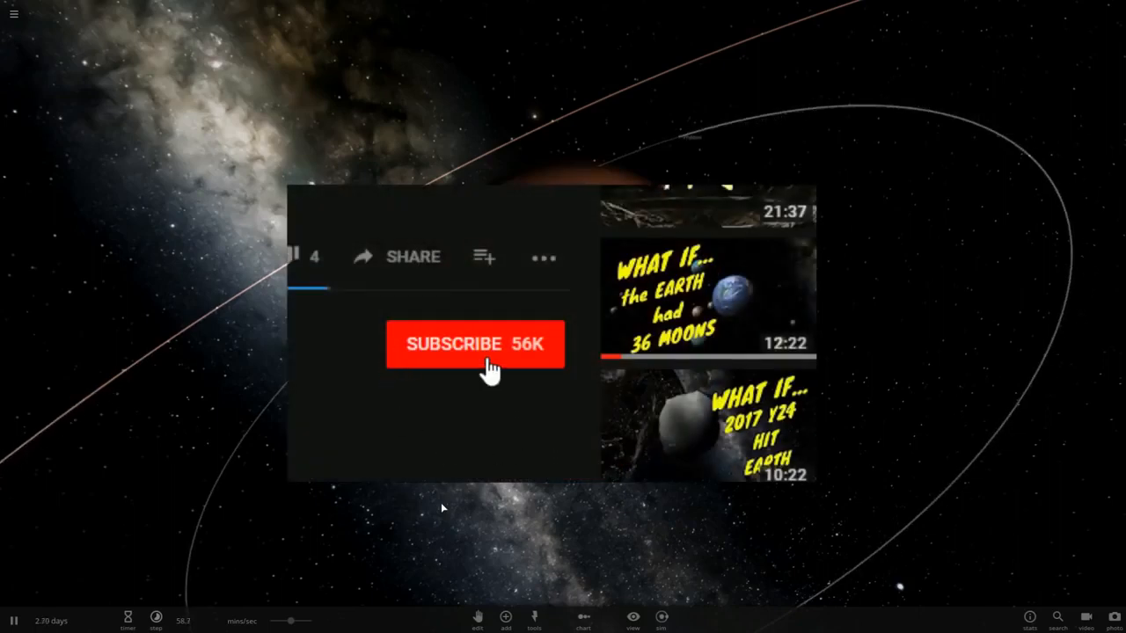
# Zoom in on Mars and drop the time-speed slider to near zero.
pyautogui.click(475, 343)
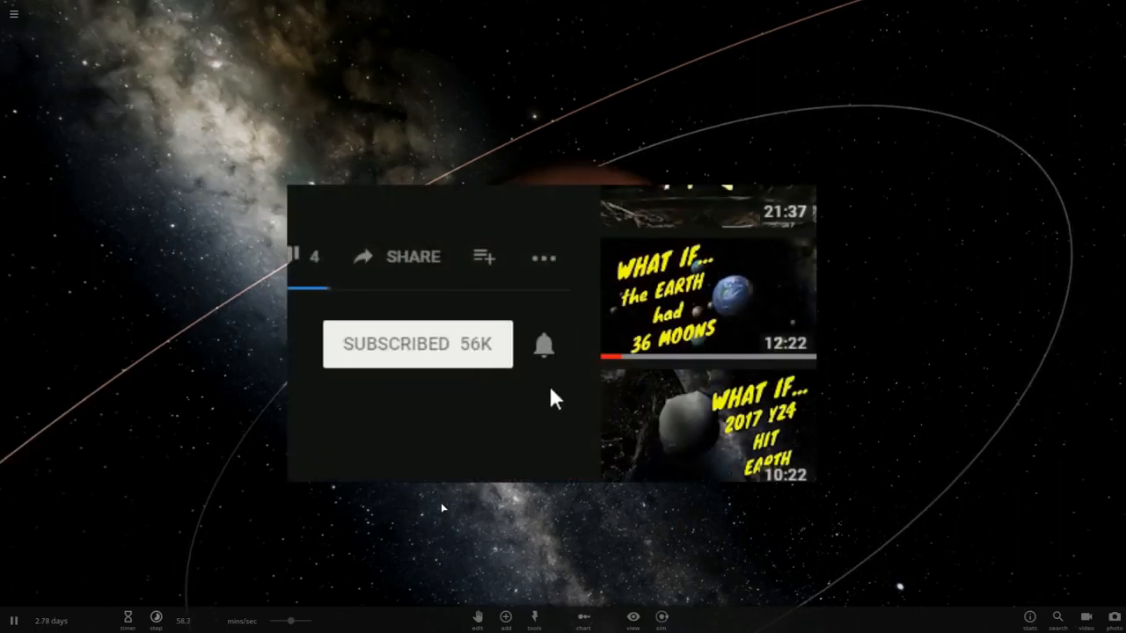
pyautogui.moveTo(544, 344)
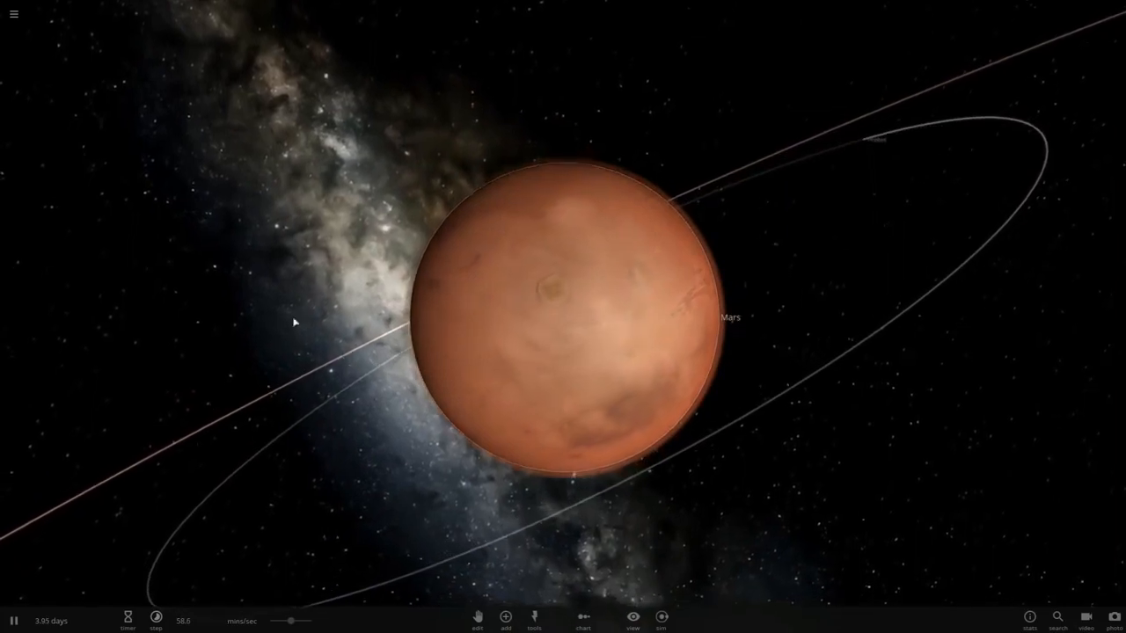
pyautogui.scroll(3)
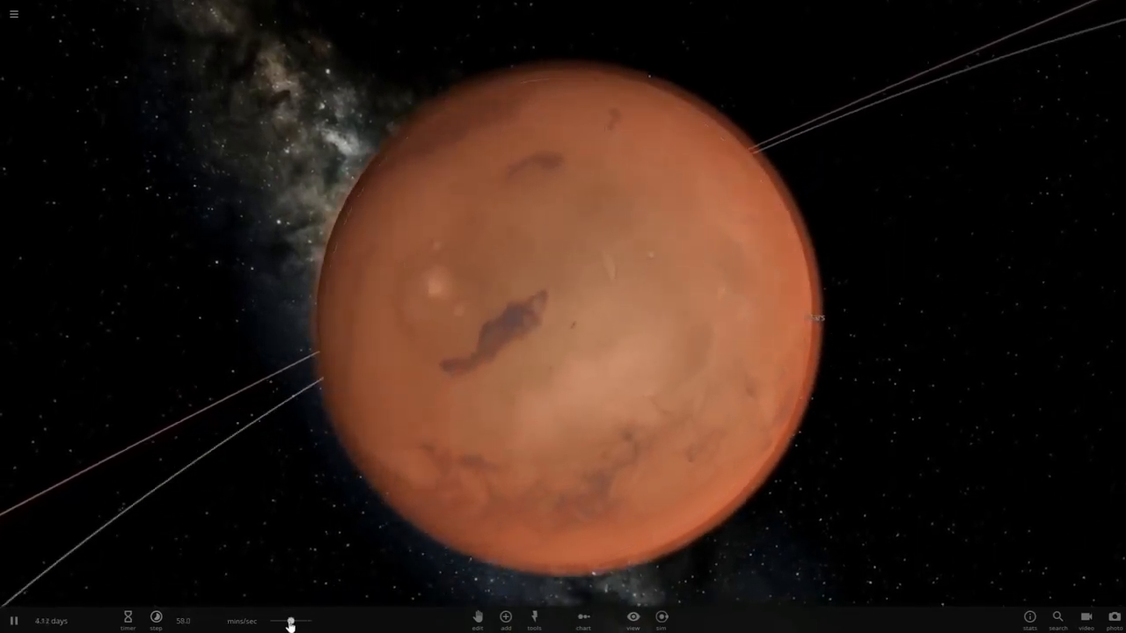
pyautogui.click(155, 619)
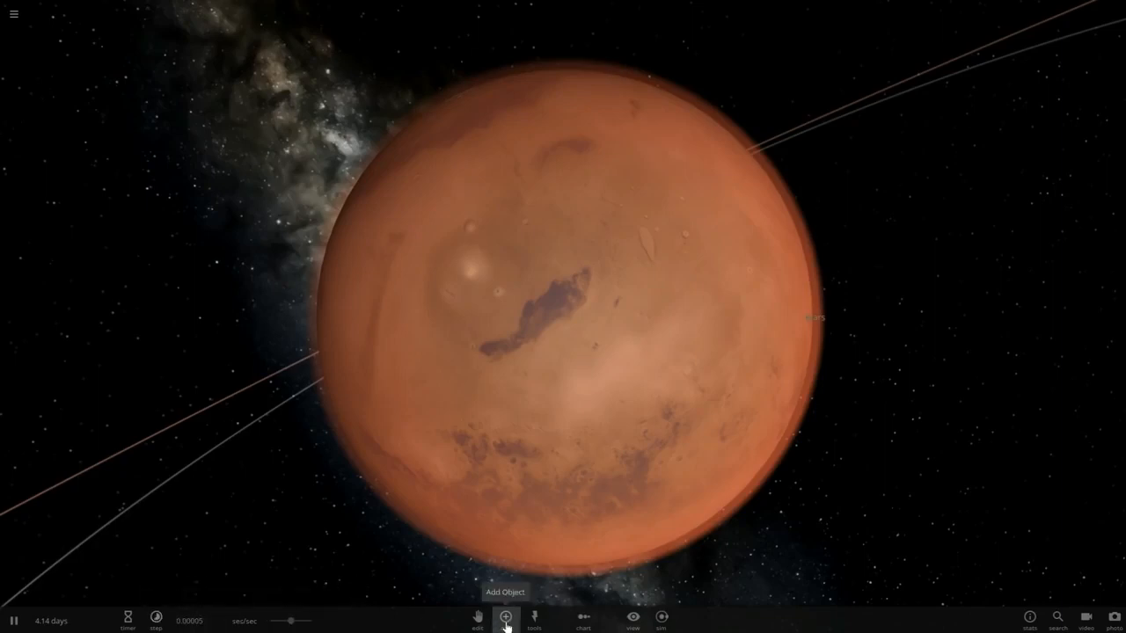
# Open the Add Object catalogue's everyday-objects category and select the Bowling Ball.
pyautogui.click(504, 619)
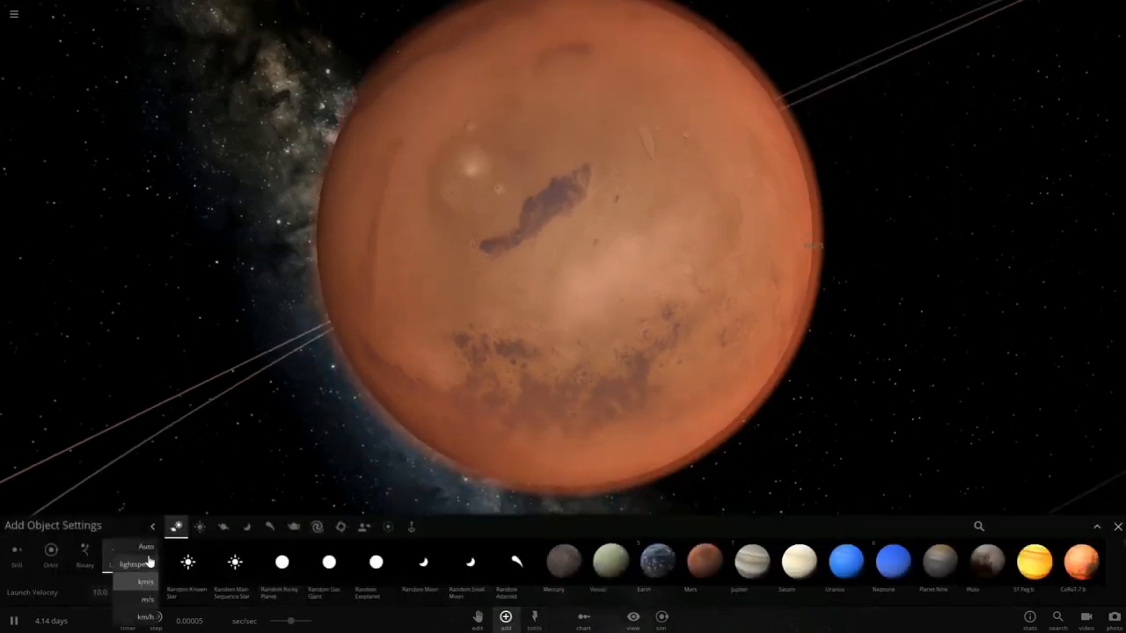
pyautogui.click(134, 564)
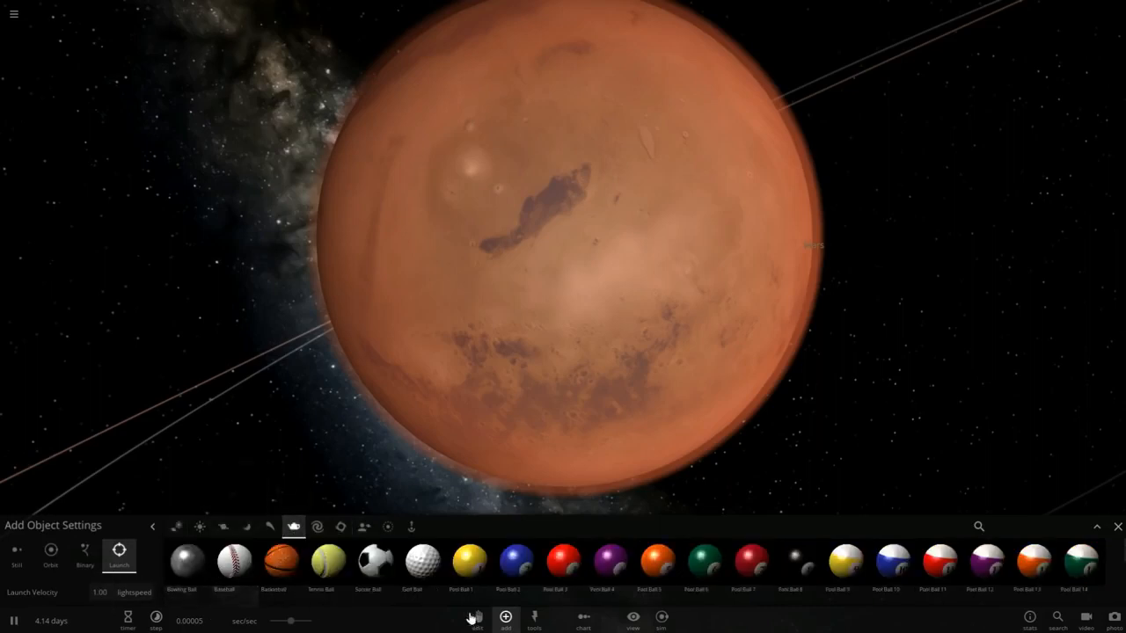
pyautogui.moveTo(187, 559)
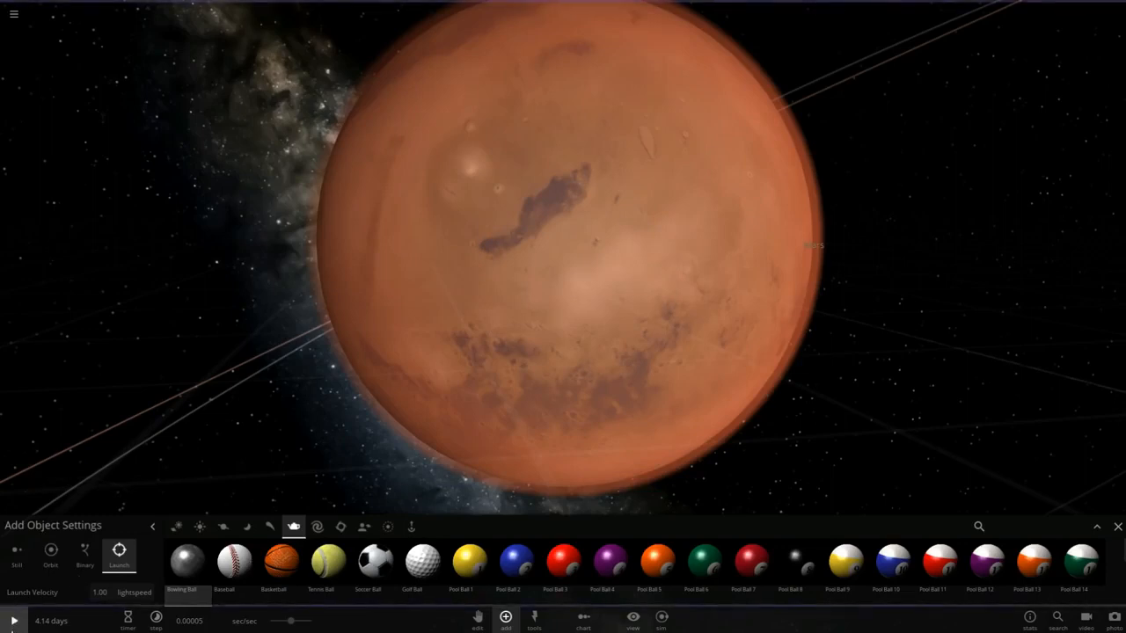
pyautogui.click(593, 275)
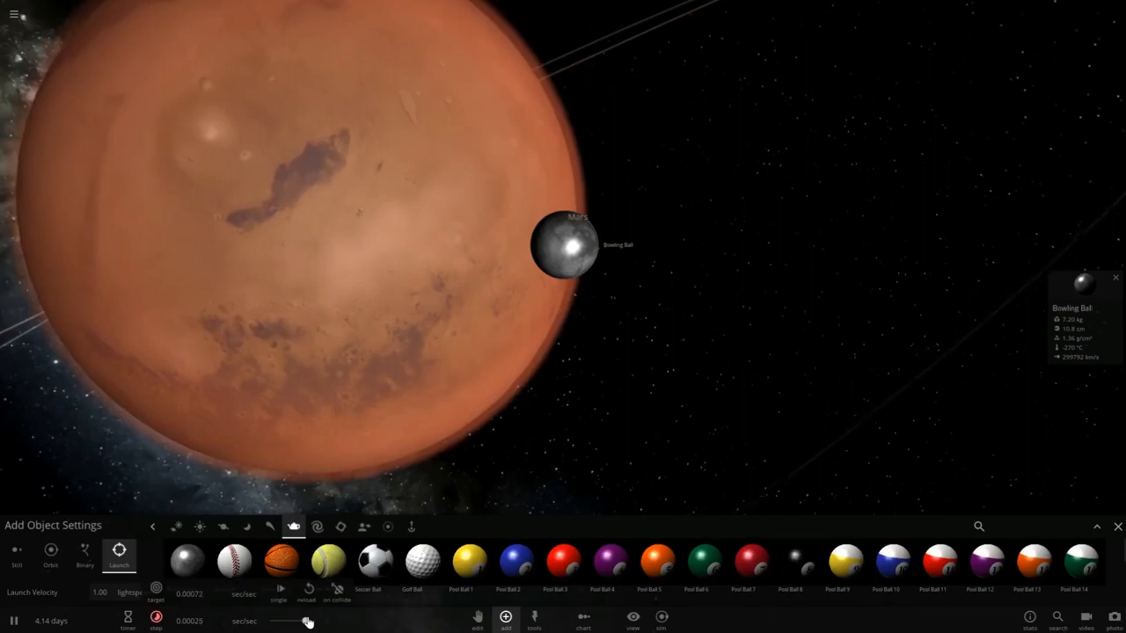
# Launch the bowling ball into Mars so it impacts the surface.
pyautogui.moveTo(308, 622); pyautogui.dragTo(291, 623)
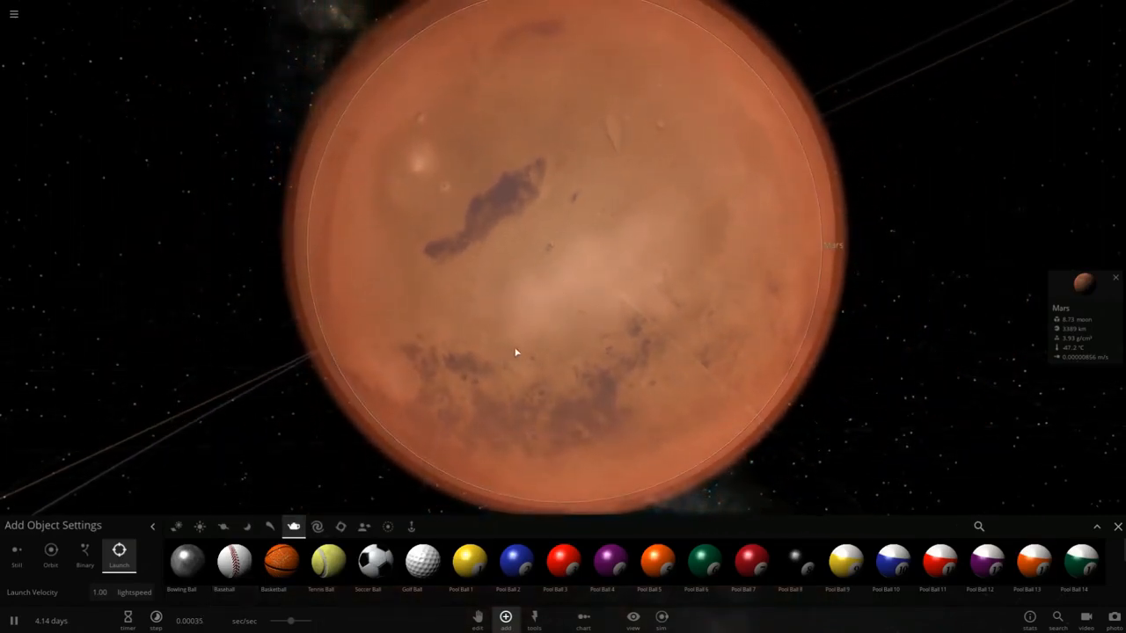
pyautogui.scroll(-3)
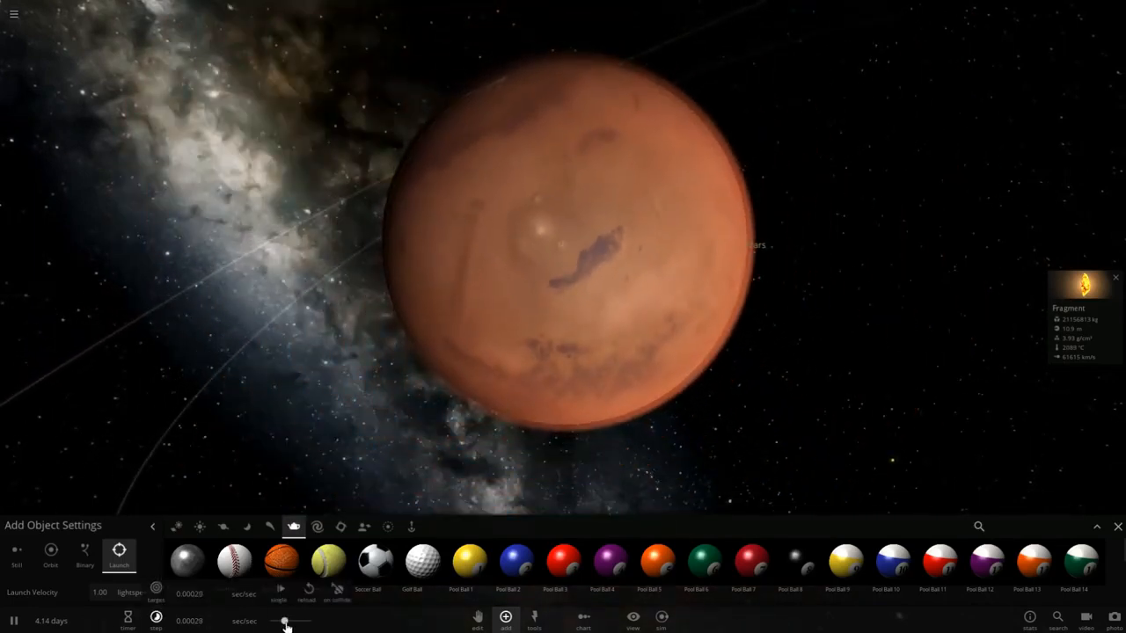
# Orbit toward the bowling-ball crater and select the Golf Ball as the next object.
pyautogui.moveTo(289, 621); pyautogui.dragTo(289, 621)
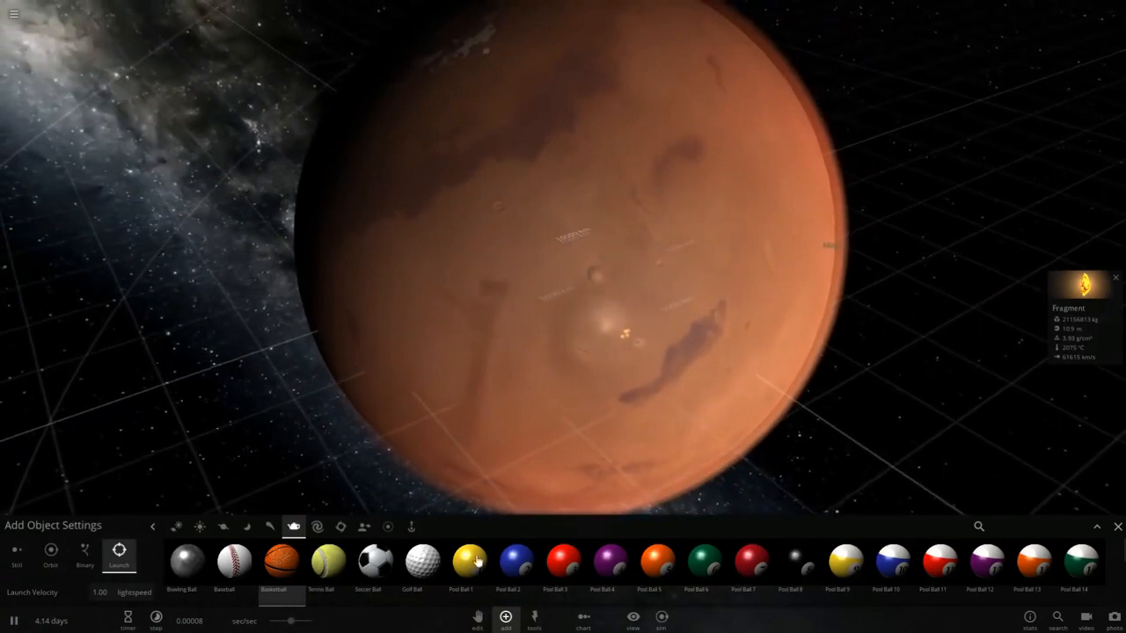
pyautogui.click(422, 559)
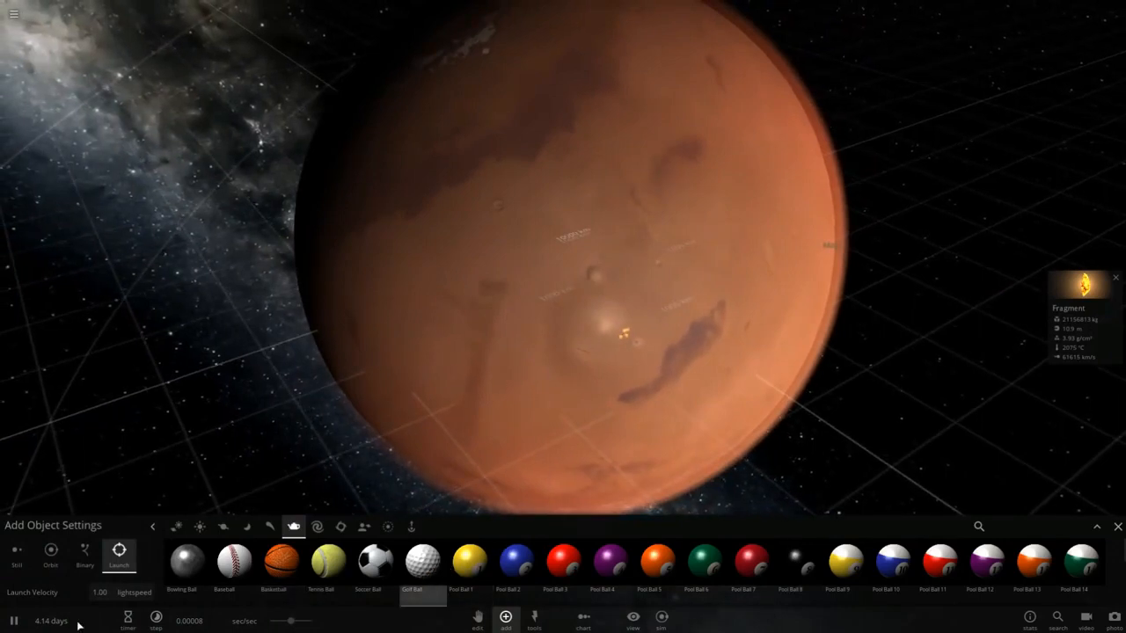
pyautogui.click(14, 619)
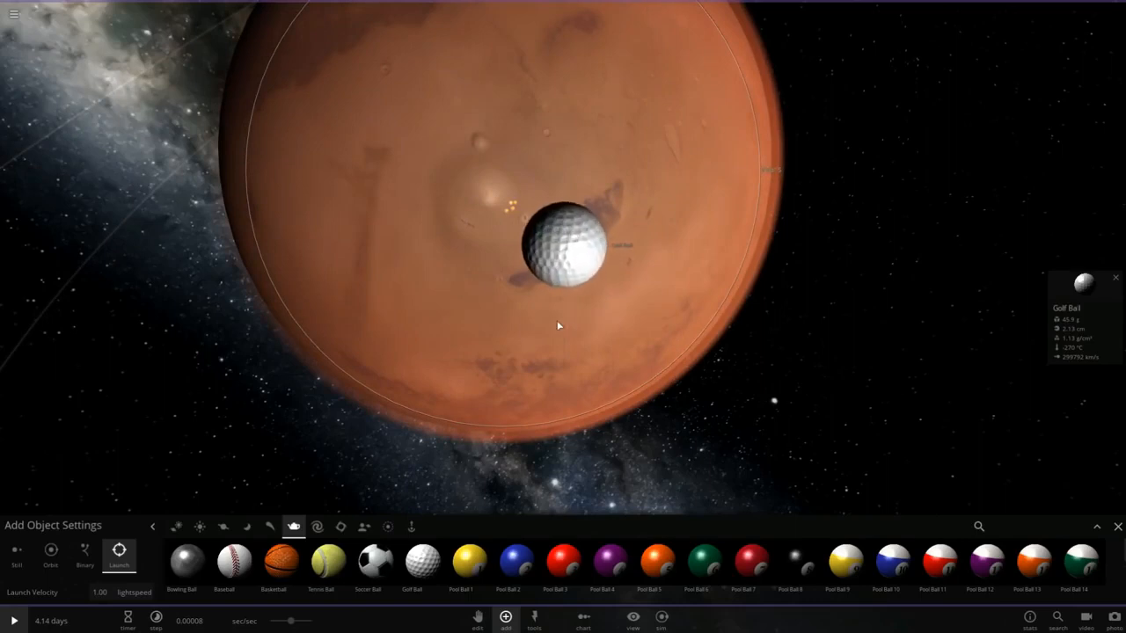
# Place a golf ball in front of Mars and adjust time speed so it falls in.
pyautogui.click(13, 619)
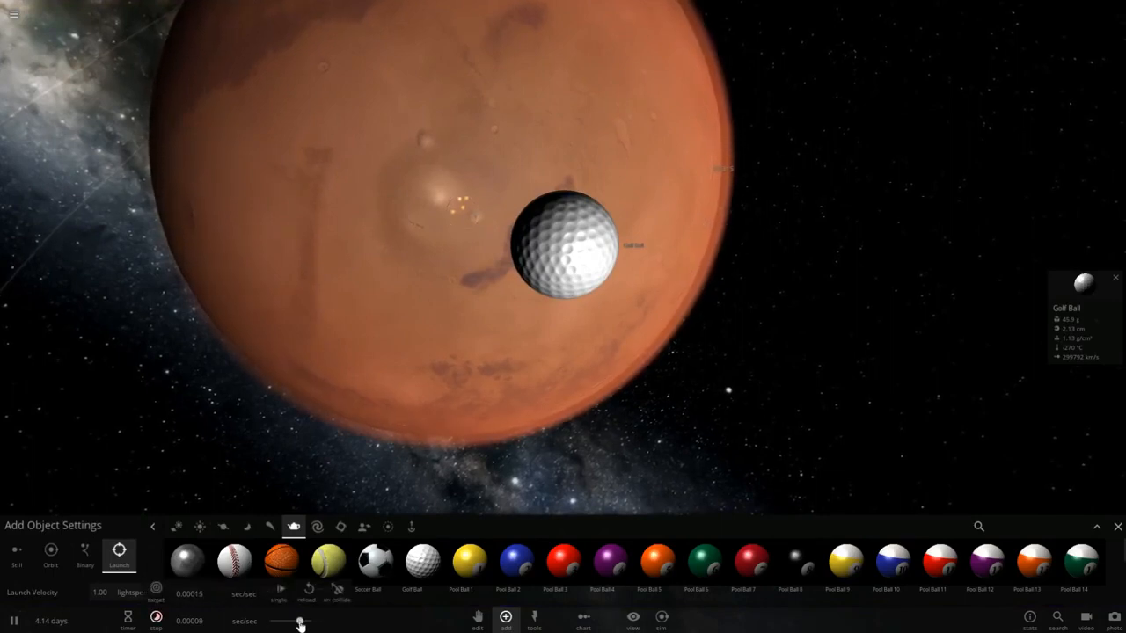
pyautogui.moveTo(299, 621); pyautogui.dragTo(302, 621)
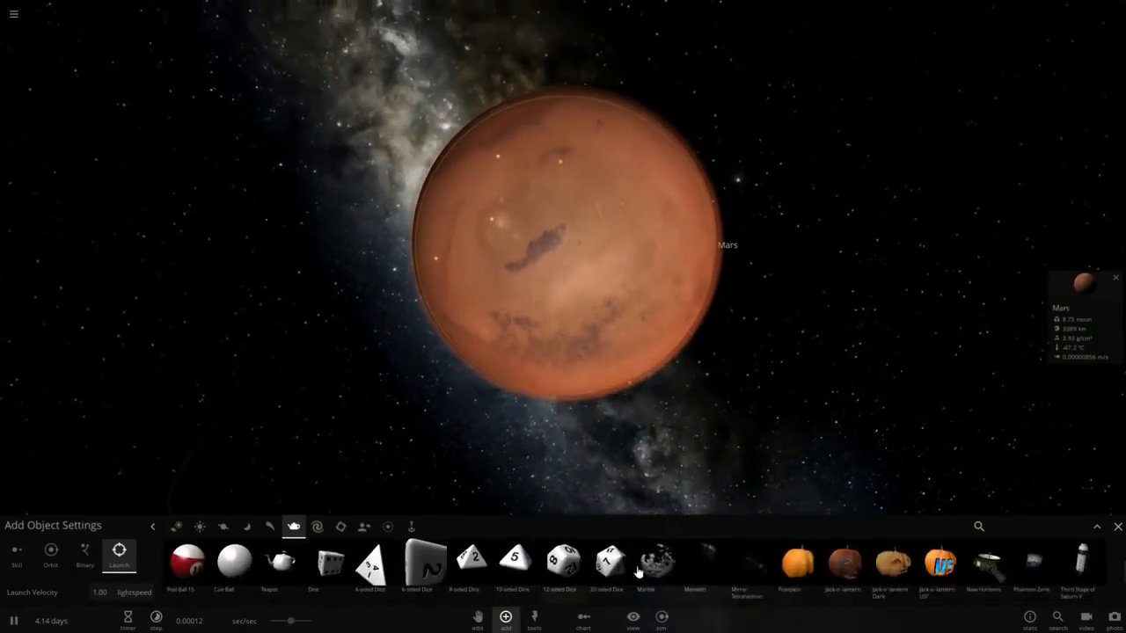
# Browse to the Spacecraft category, orbit around Mars and place a Police Box beside it.
pyautogui.hscroll(3)
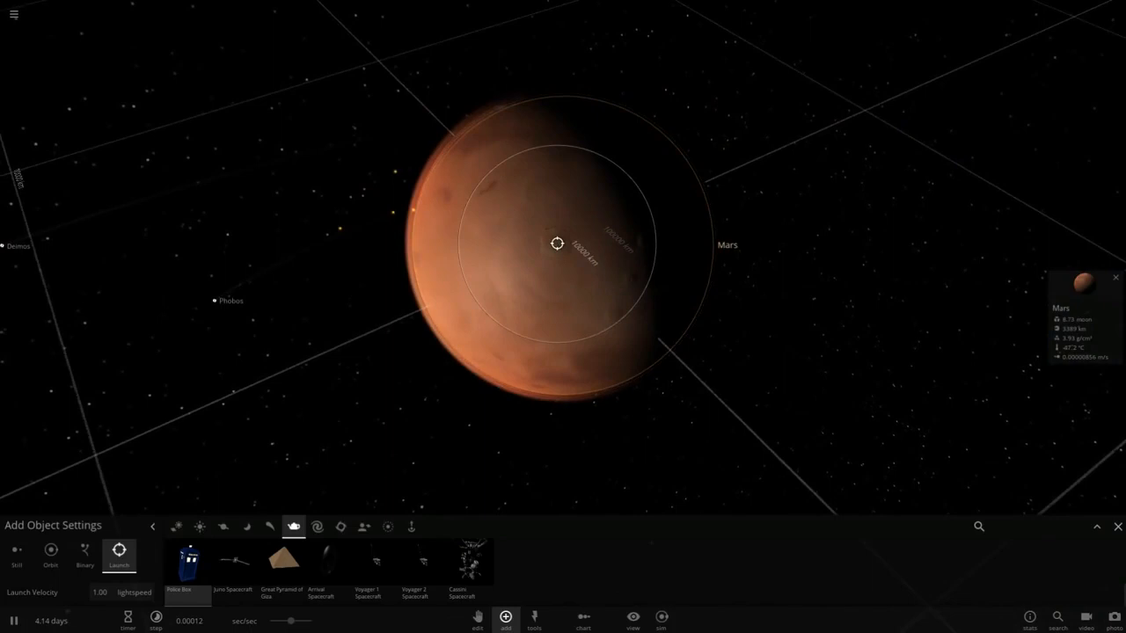
pyautogui.moveTo(556, 243); pyautogui.dragTo(654, 306)
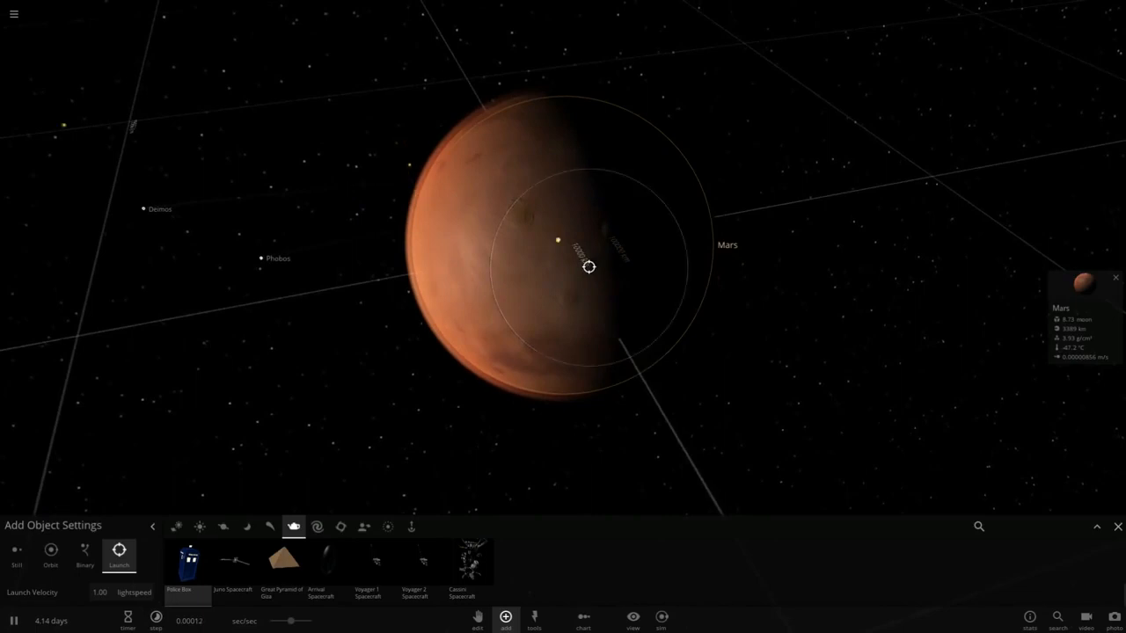
pyautogui.scroll(-3)
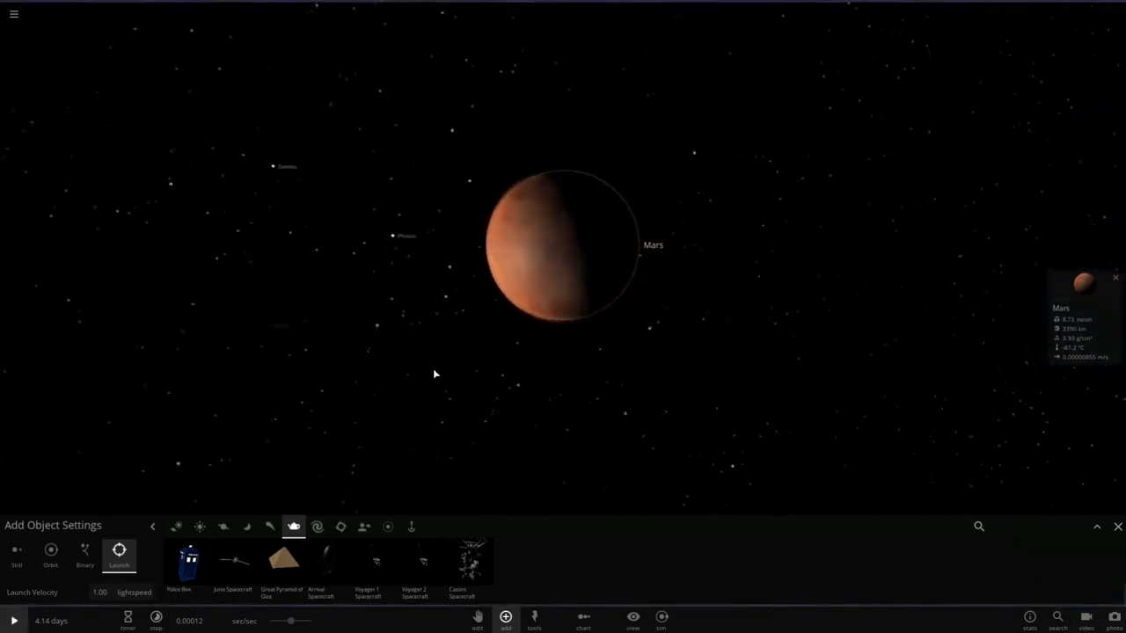
pyautogui.scroll(3)
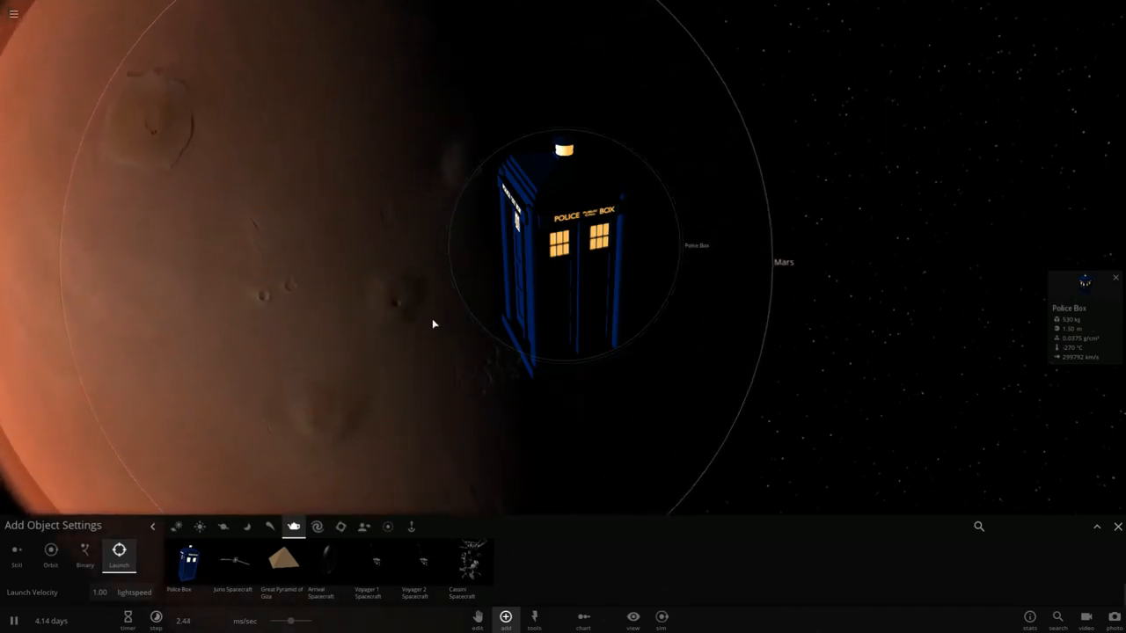
pyautogui.moveTo(432, 323); pyautogui.dragTo(350, 464)
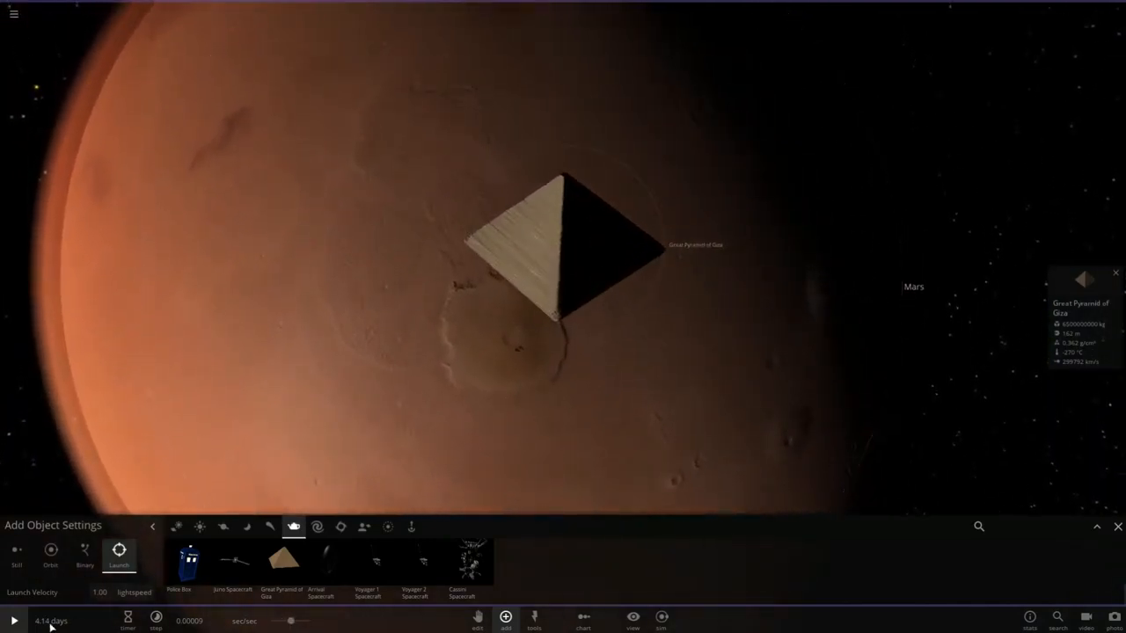
# Resume the simulation so the Great Pyramid of Giza falls into Mars.
pyautogui.click(14, 617)
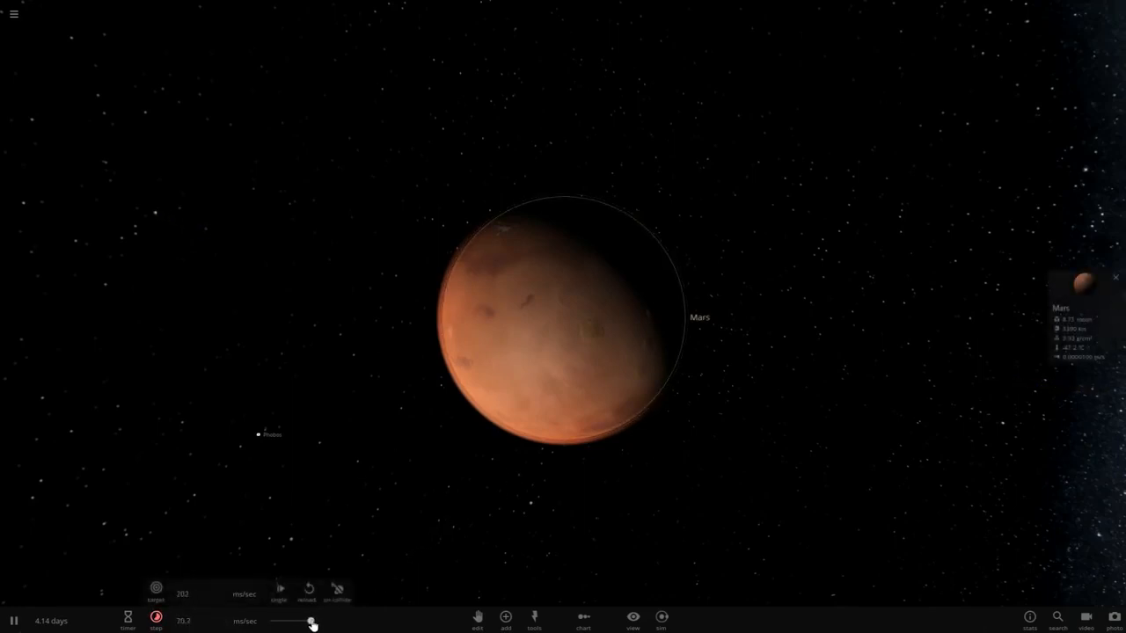
# Speed time up to watch the pyramid impact, slow it again and open Mars's properties.
pyautogui.moveTo(313, 622); pyautogui.dragTo(290, 623)
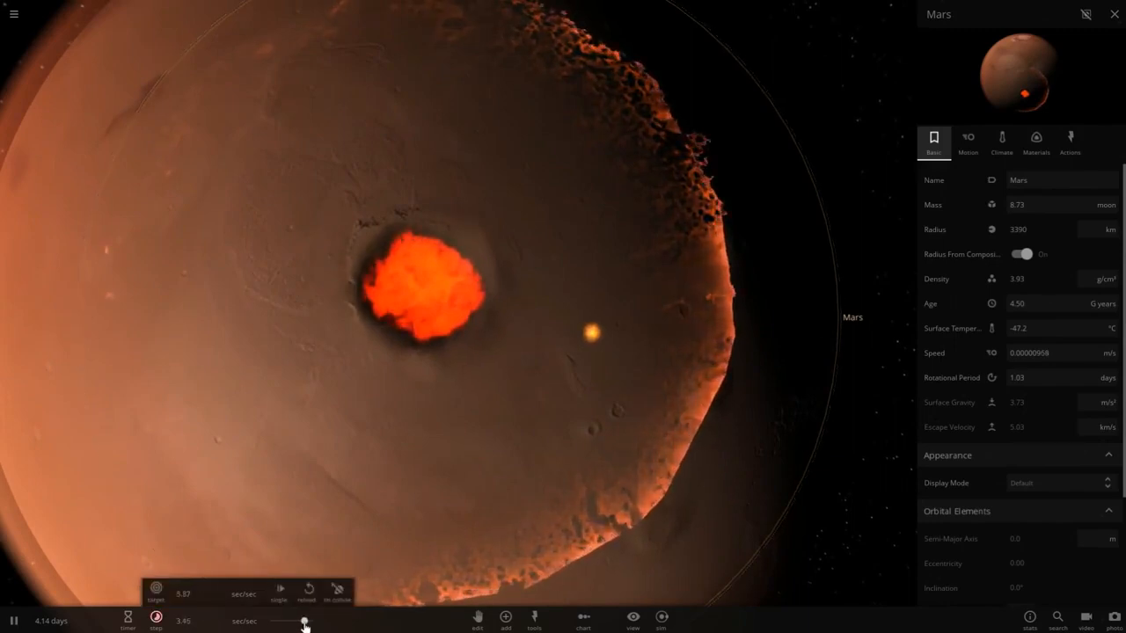
pyautogui.moveTo(305, 623); pyautogui.dragTo(290, 623)
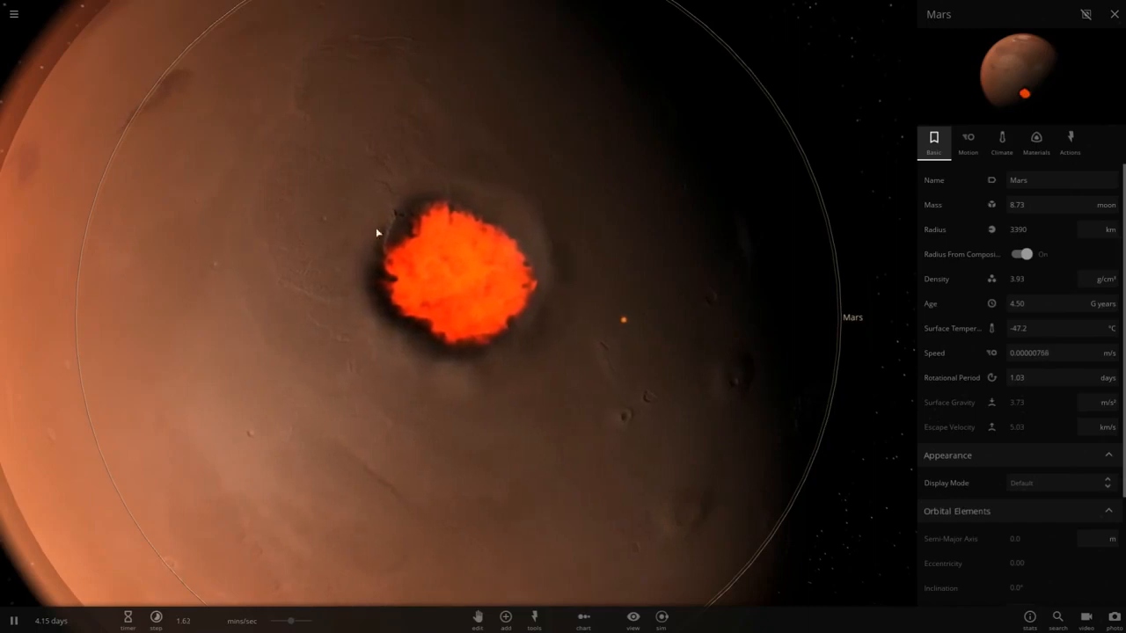
pyautogui.moveTo(299, 620); pyautogui.dragTo(290, 621)
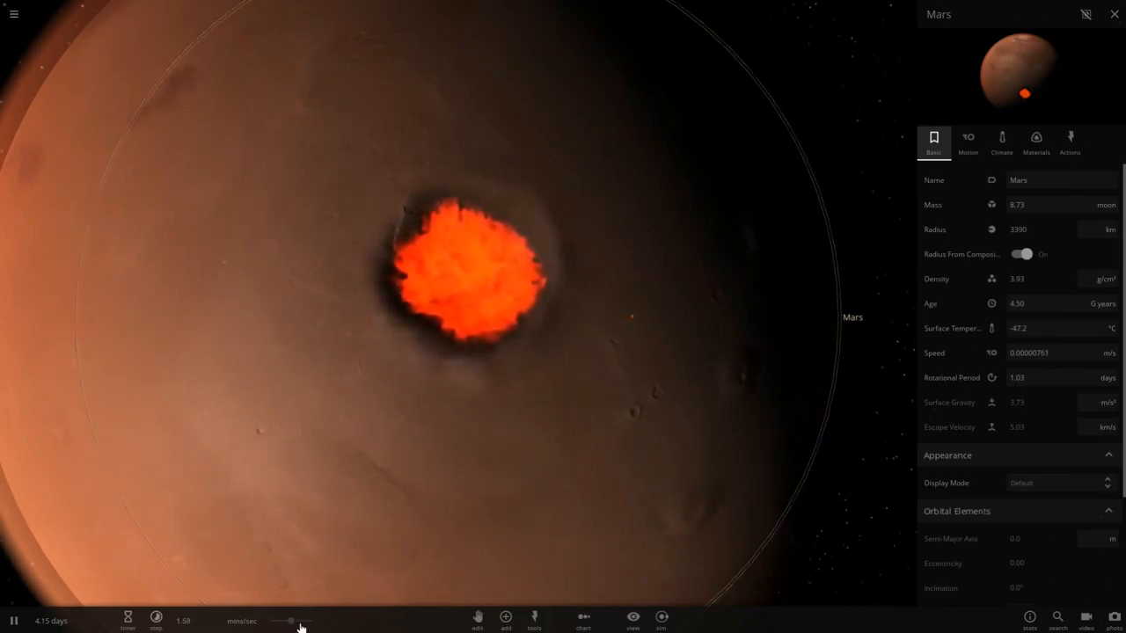
pyautogui.click(155, 619)
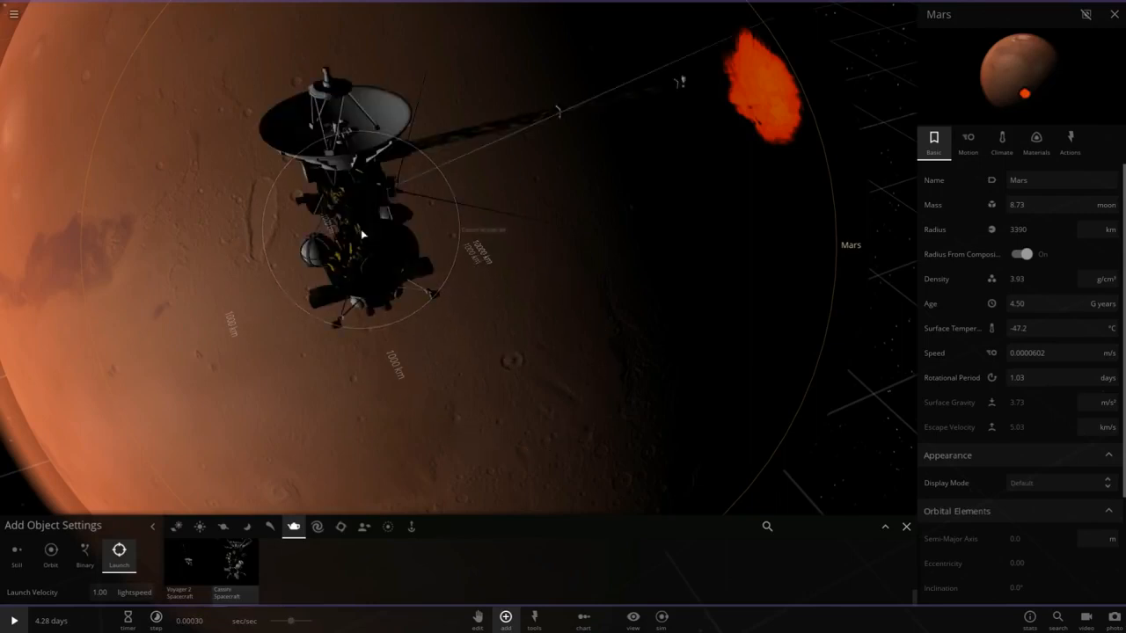
# Inspect the Cassini Spacecraft's properties near Mars, then raise time speed so it approaches.
pyautogui.click(226, 566)
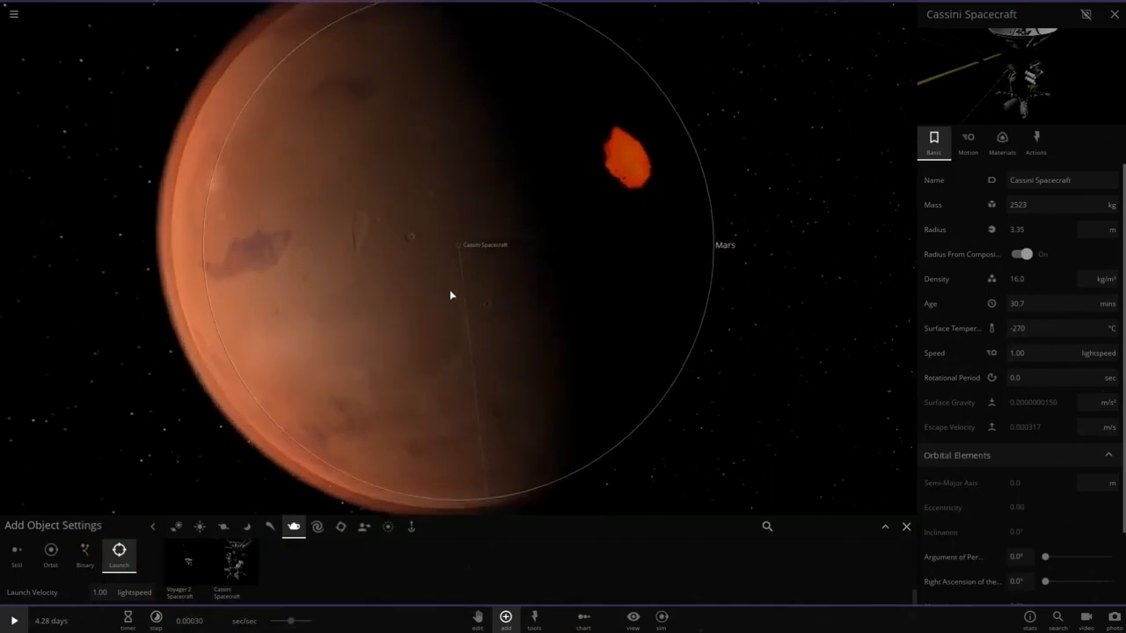
pyautogui.scroll(3)
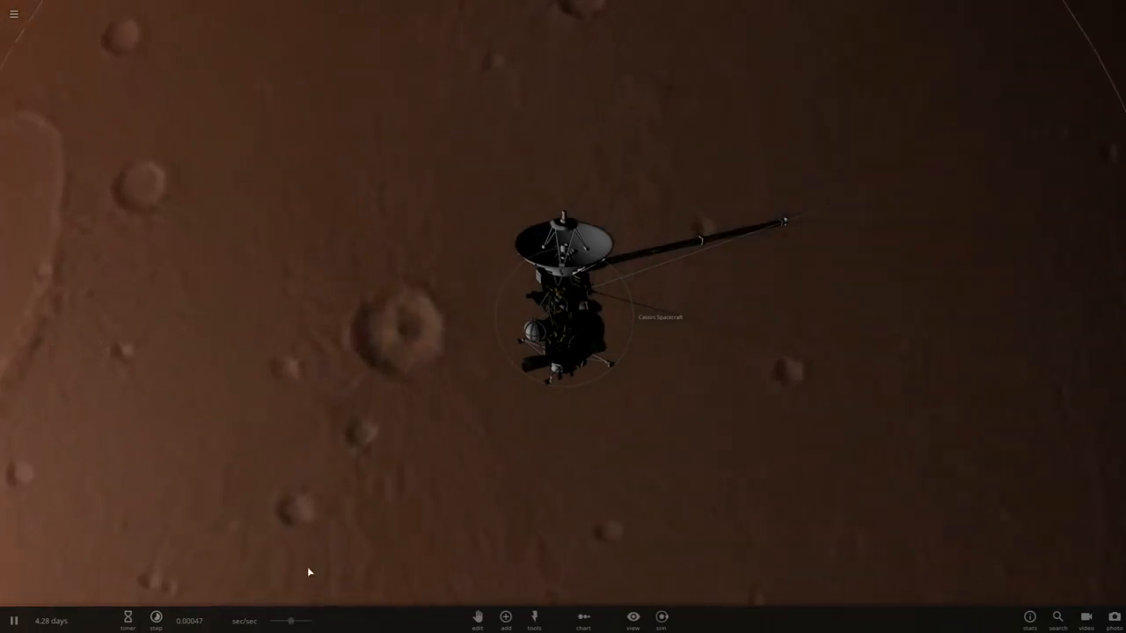
pyautogui.scroll(-3)
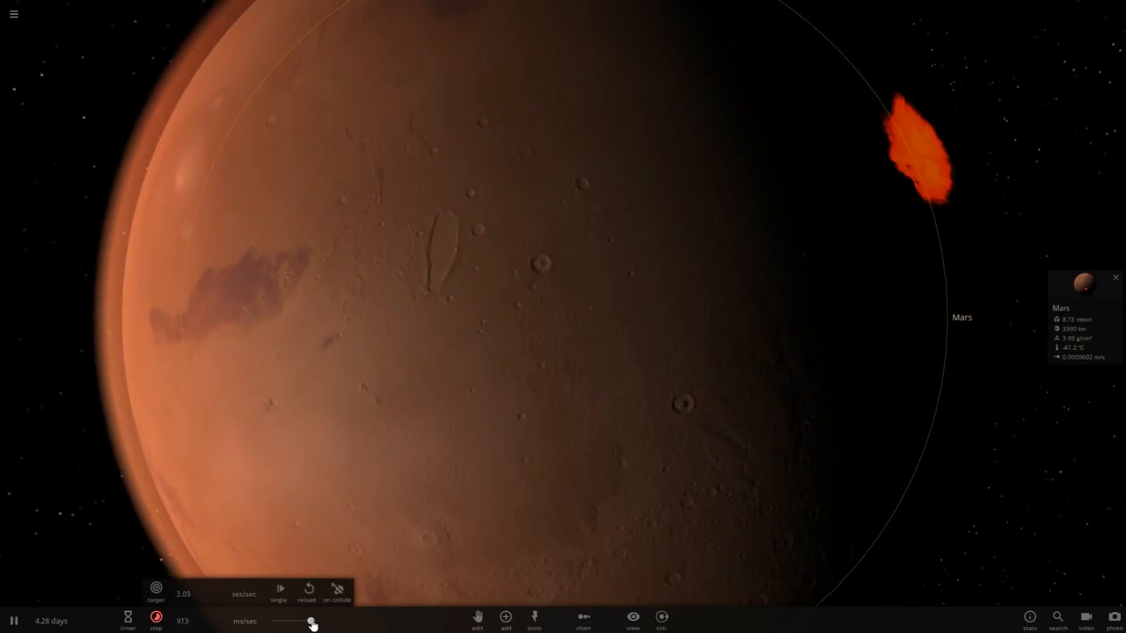
pyautogui.moveTo(313, 623); pyautogui.dragTo(290, 623)
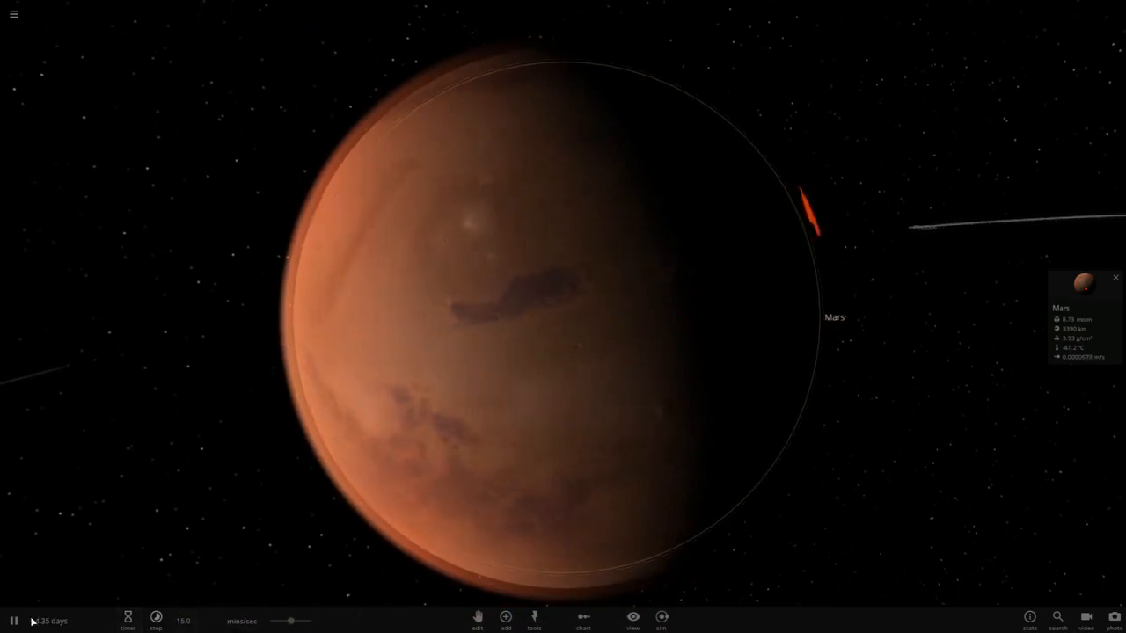
# Choose Eris from the Dwarf Planets category of the Add panel to place near Mars.
pyautogui.click(14, 619)
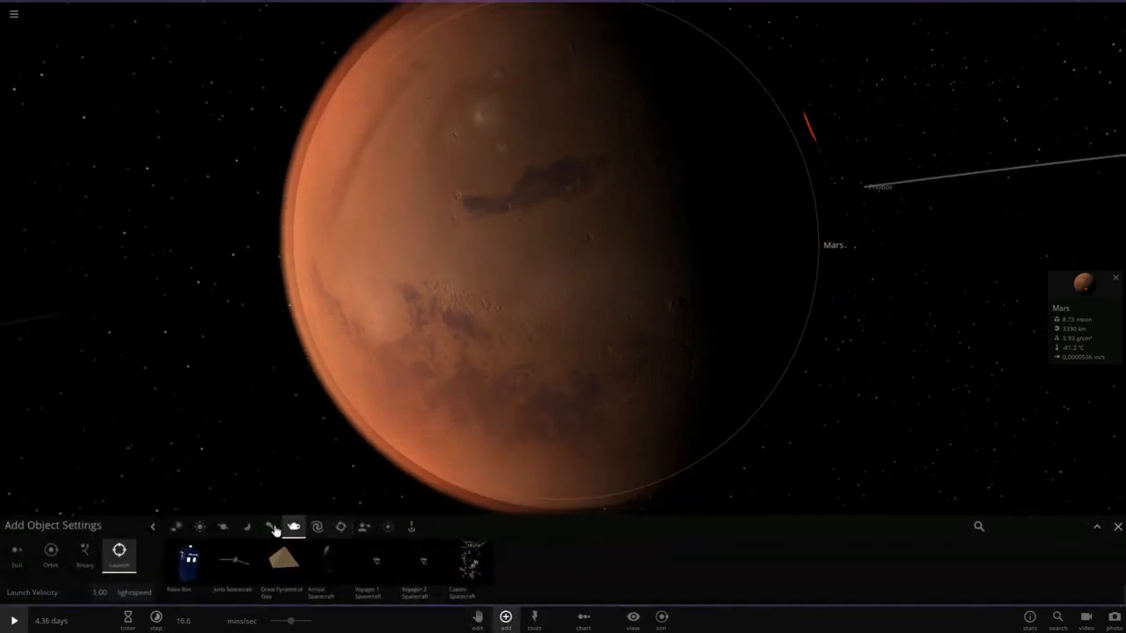
pyautogui.click(221, 528)
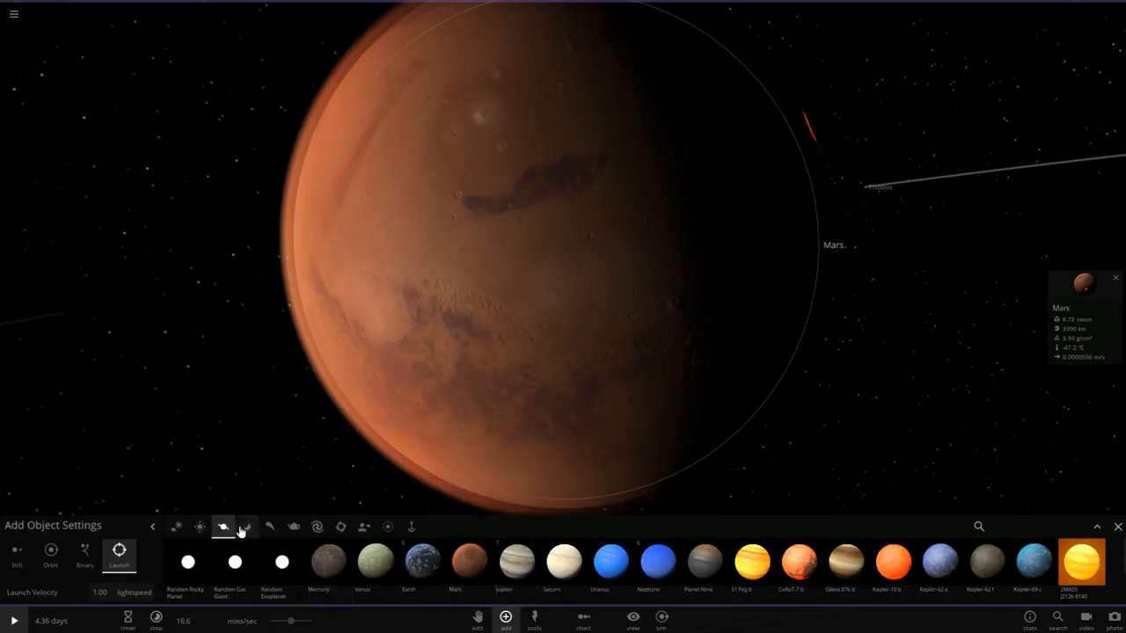
pyautogui.click(246, 527)
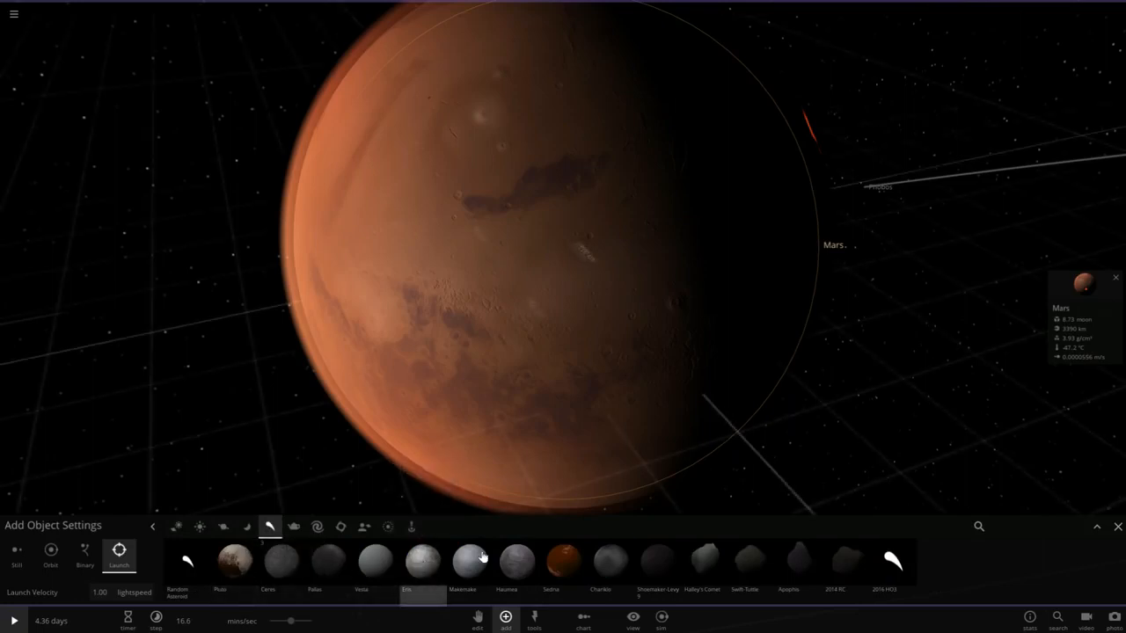
pyautogui.click(573, 239)
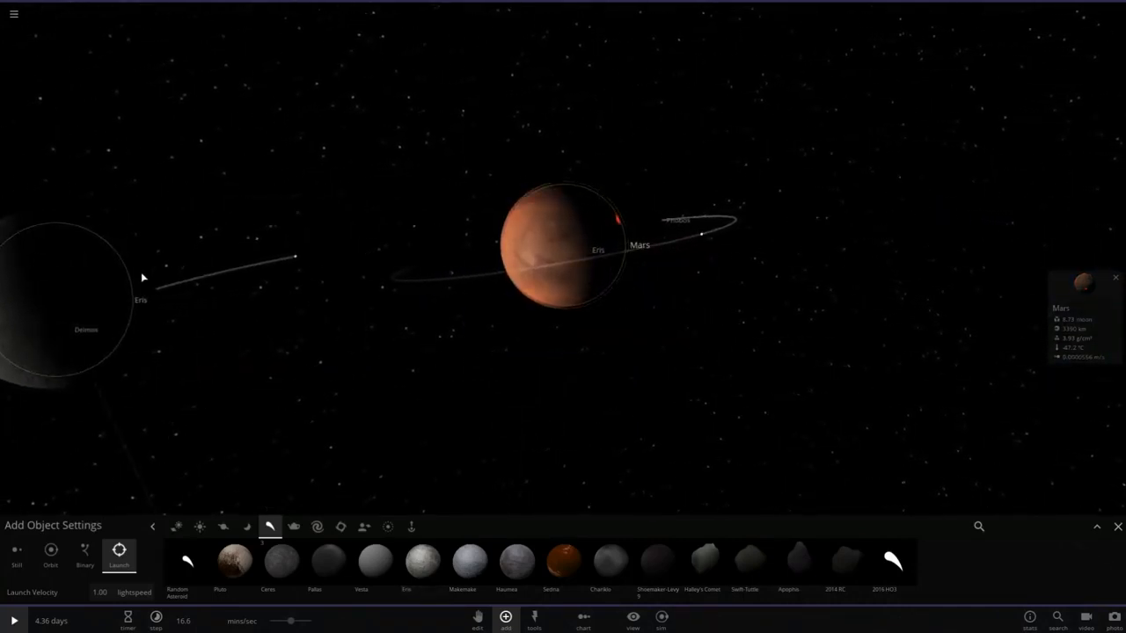
# Send Eris toward Mars and run the simulation until it crashes in, leaving a molten patch.
pyautogui.moveTo(290, 620); pyautogui.dragTo(271, 621)
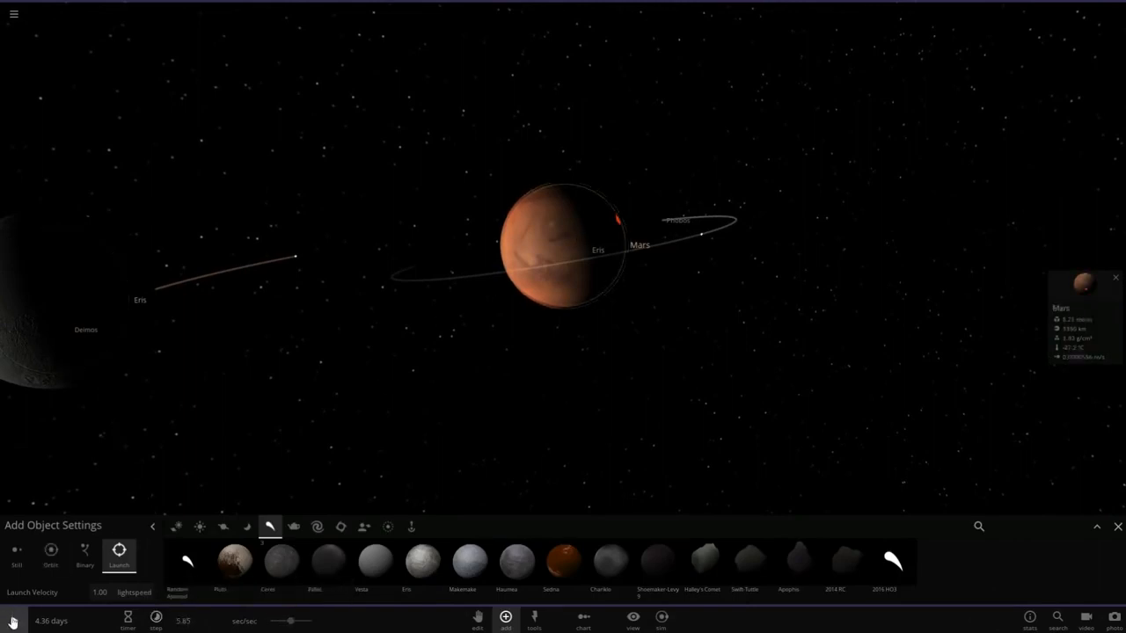
pyautogui.click(14, 619)
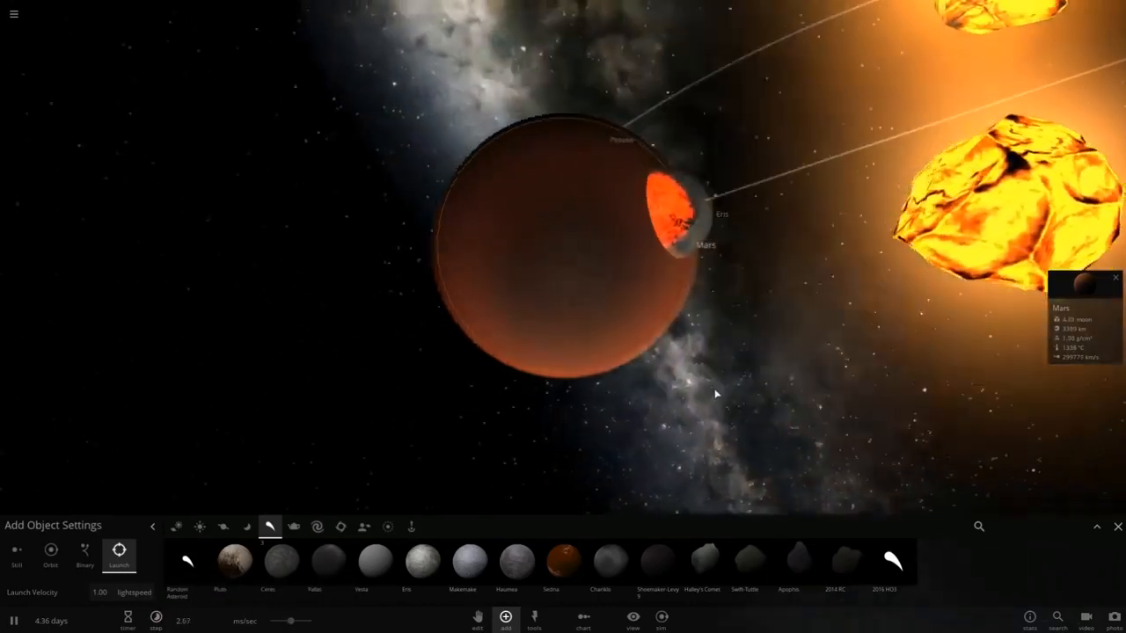
pyautogui.scroll(-3)
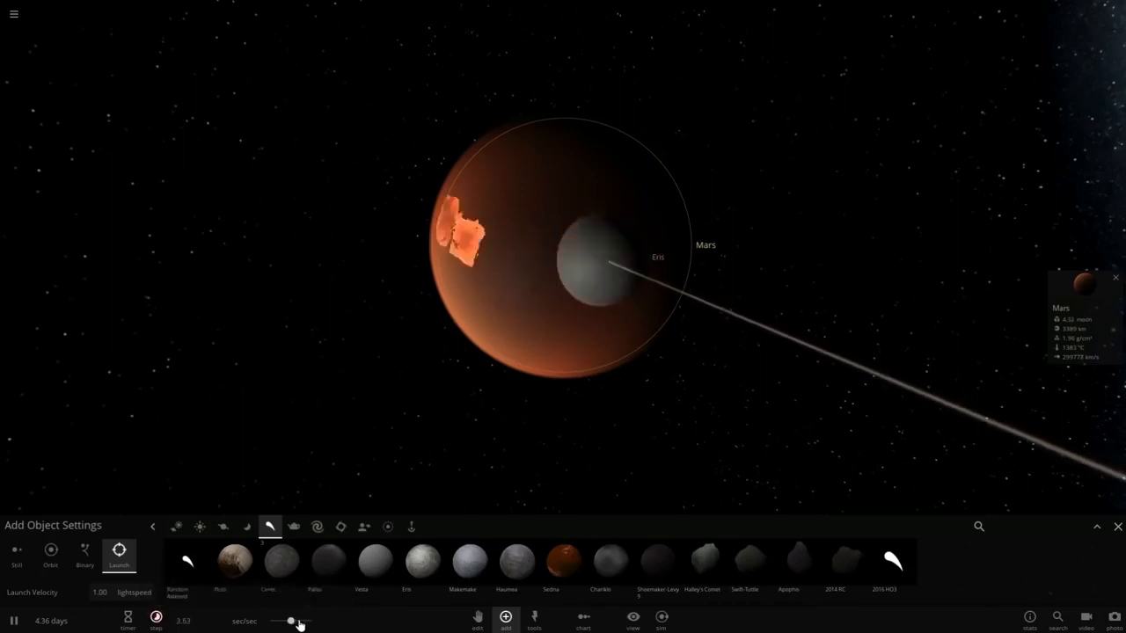
# Nudge the time-speed slider up until Mars becomes an entirely molten red-hot ball.
pyautogui.moveTo(290, 621); pyautogui.dragTo(304, 621)
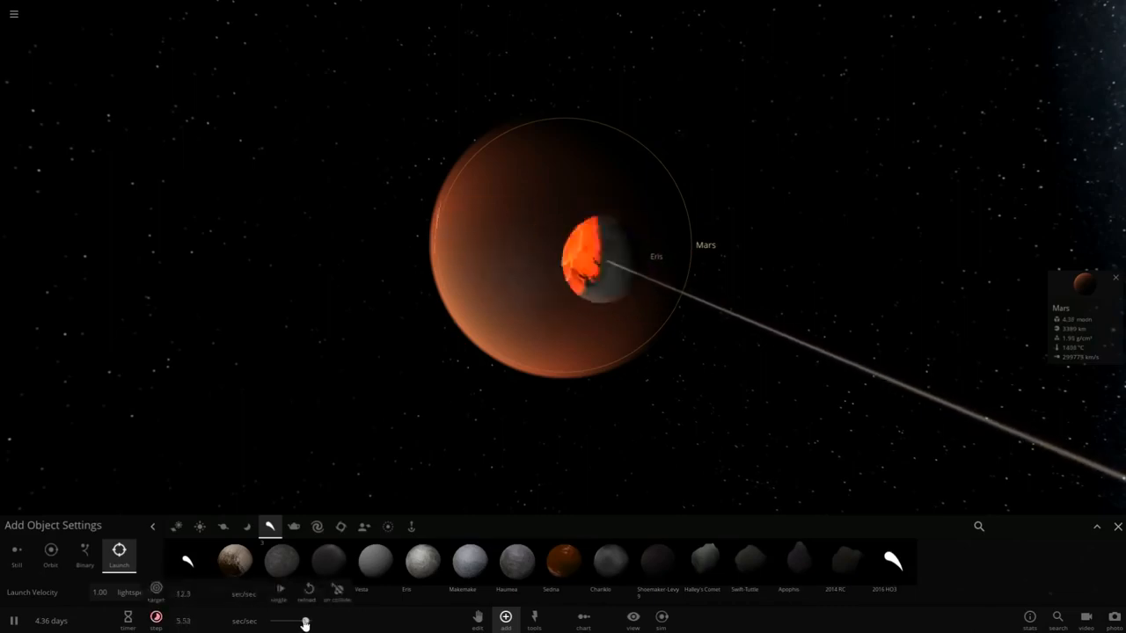
pyautogui.moveTo(302, 623); pyautogui.dragTo(275, 623)
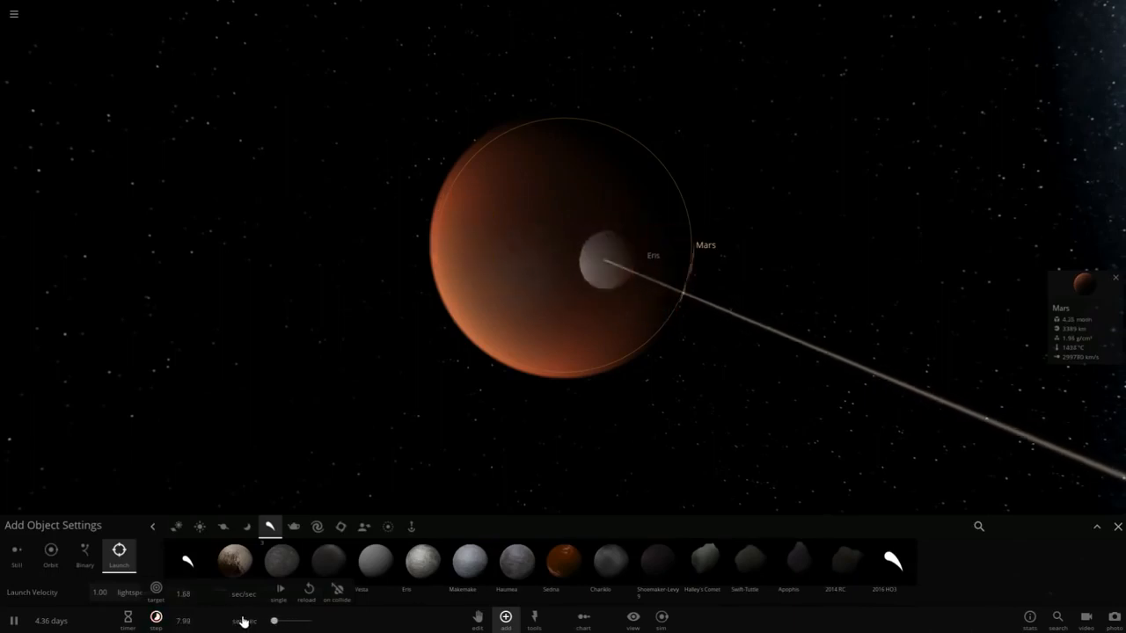
pyautogui.moveTo(274, 623); pyautogui.dragTo(291, 622)
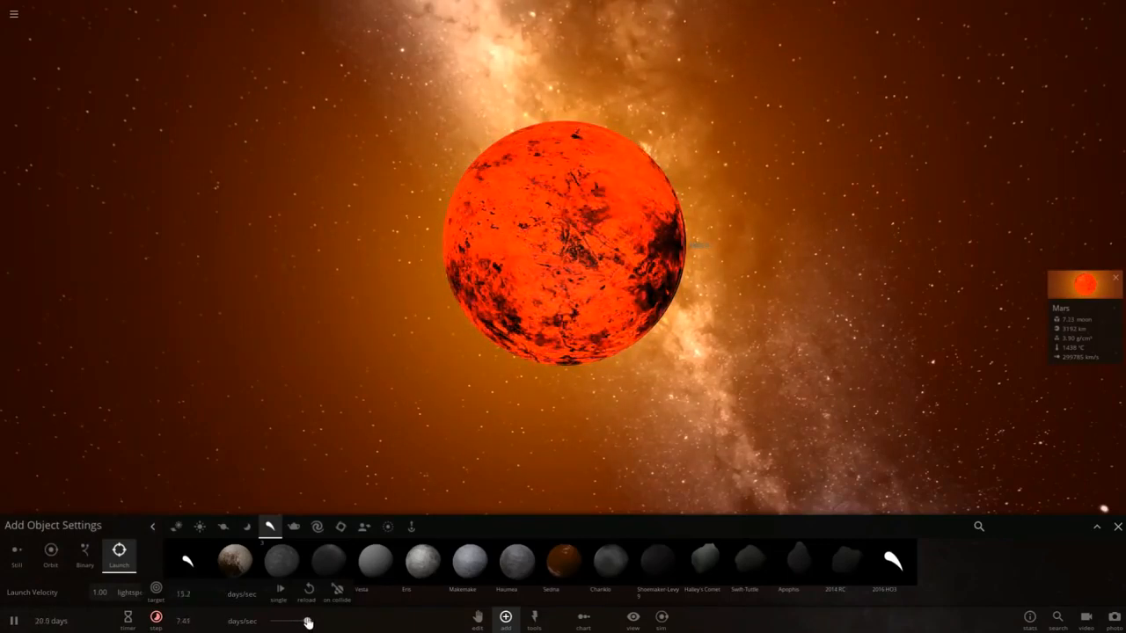
# Raise time speed to years per second so Mars cools into a dark solid crust over centuries.
pyautogui.moveTo(308, 623); pyautogui.dragTo(290, 623)
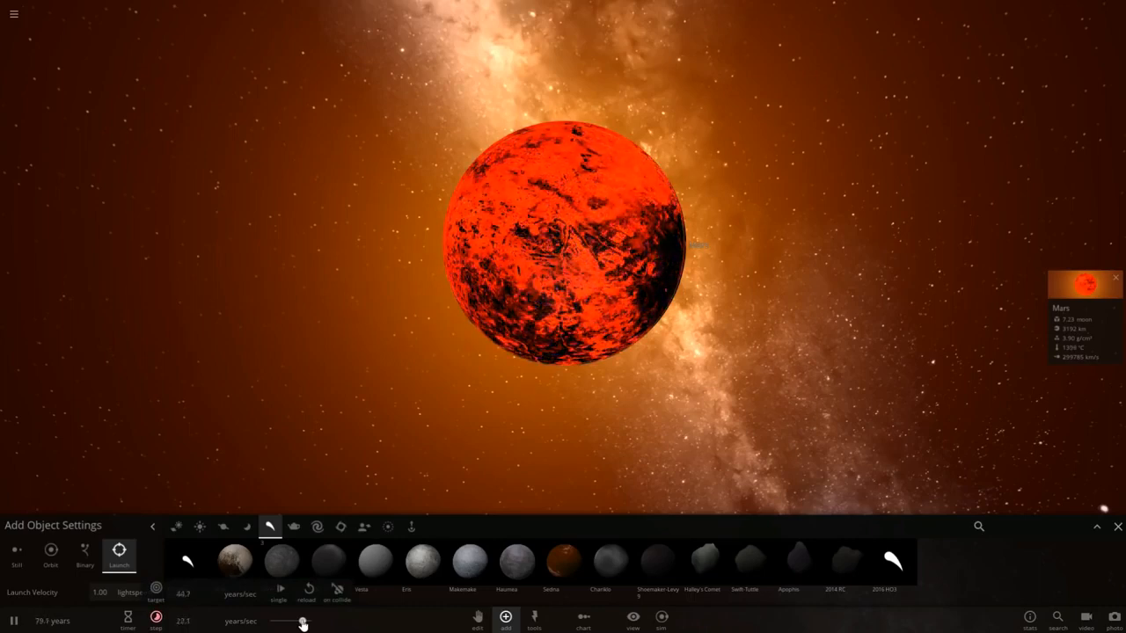
pyautogui.moveTo(302, 621); pyautogui.dragTo(290, 620)
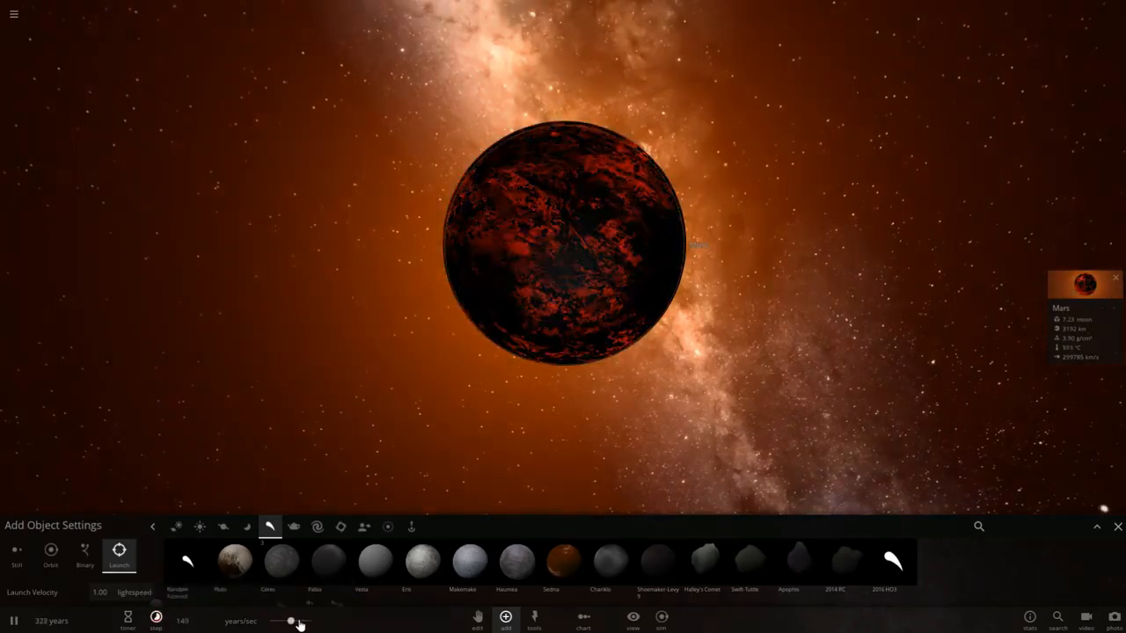
pyautogui.moveTo(291, 621); pyautogui.dragTo(271, 621)
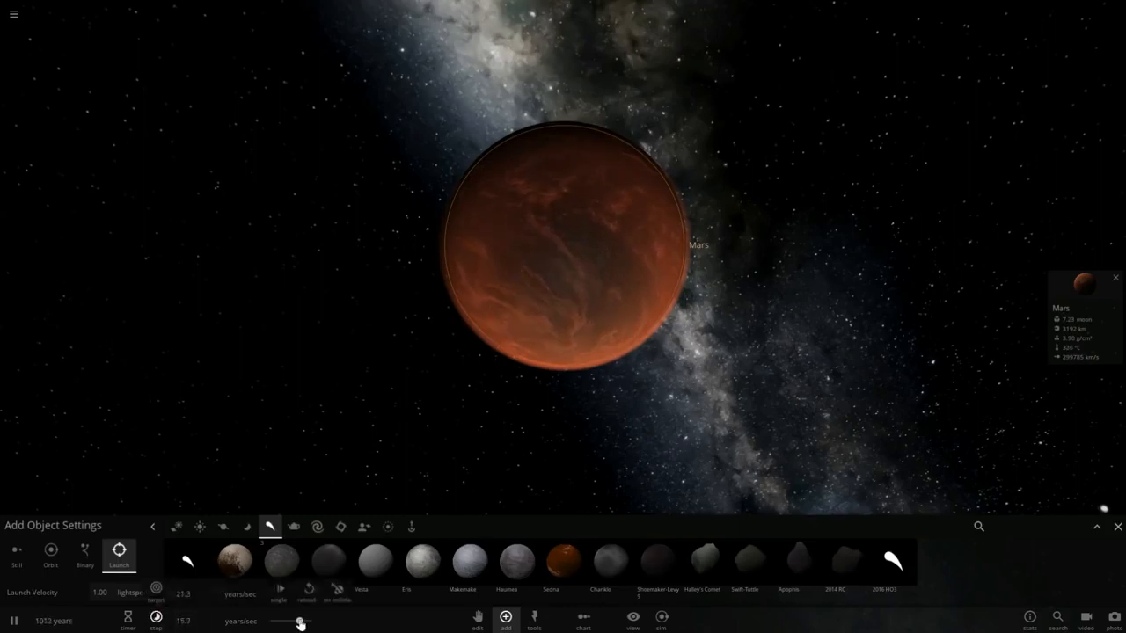
# Advance thousands of years until Mars returns to rusty brown, with its properties shown.
pyautogui.moveTo(302, 622); pyautogui.dragTo(290, 623)
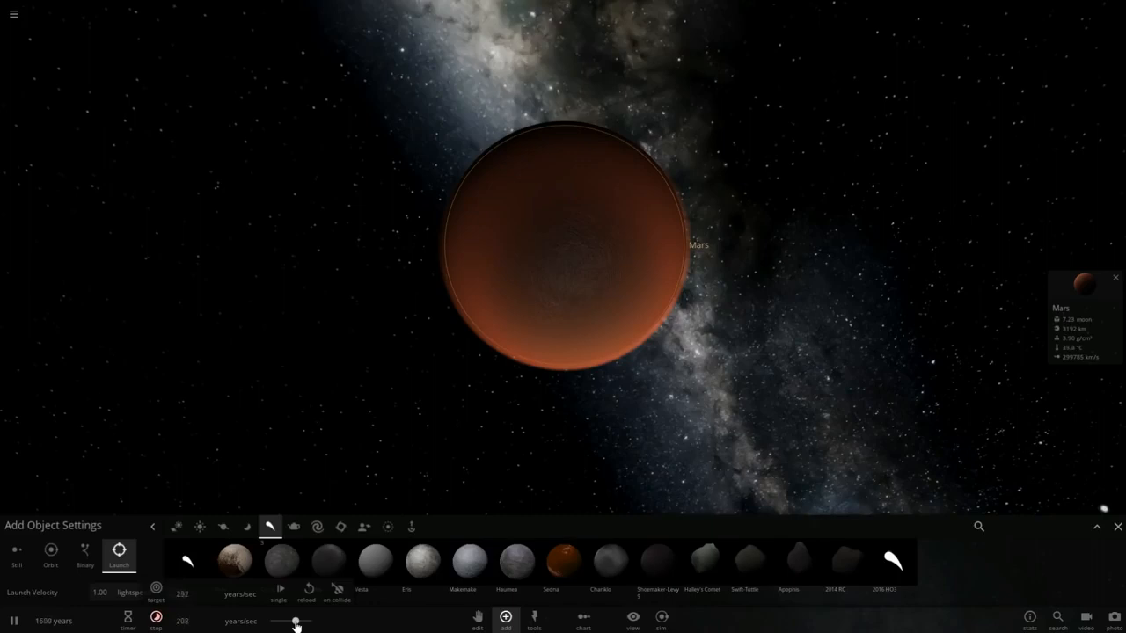
pyautogui.moveTo(295, 621); pyautogui.dragTo(271, 621)
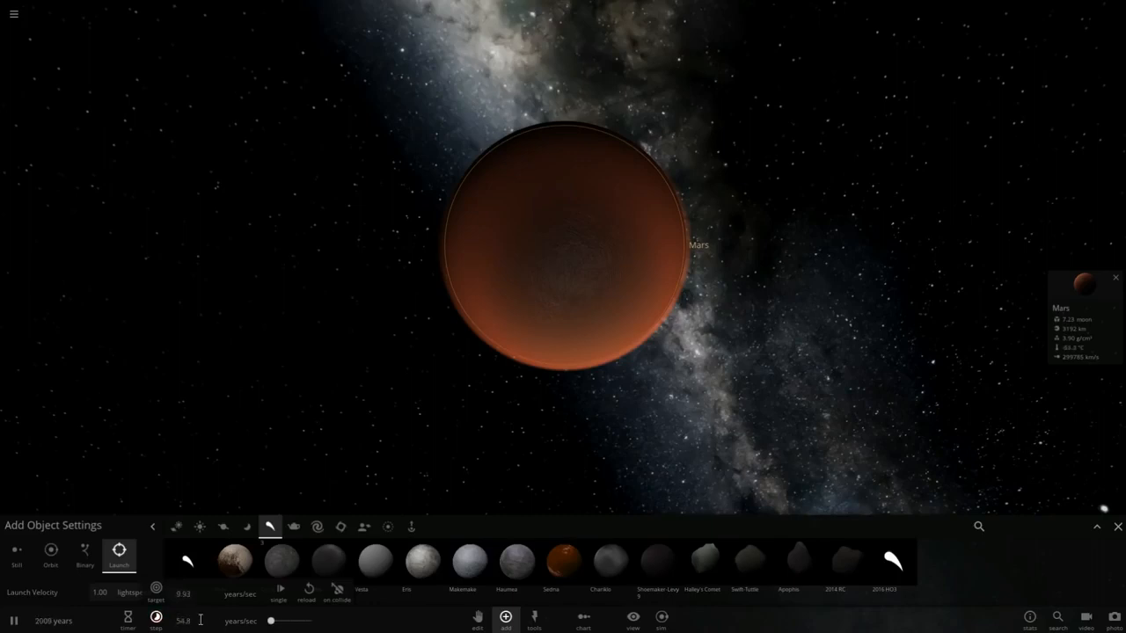
pyautogui.moveTo(291, 621); pyautogui.dragTo(306, 620)
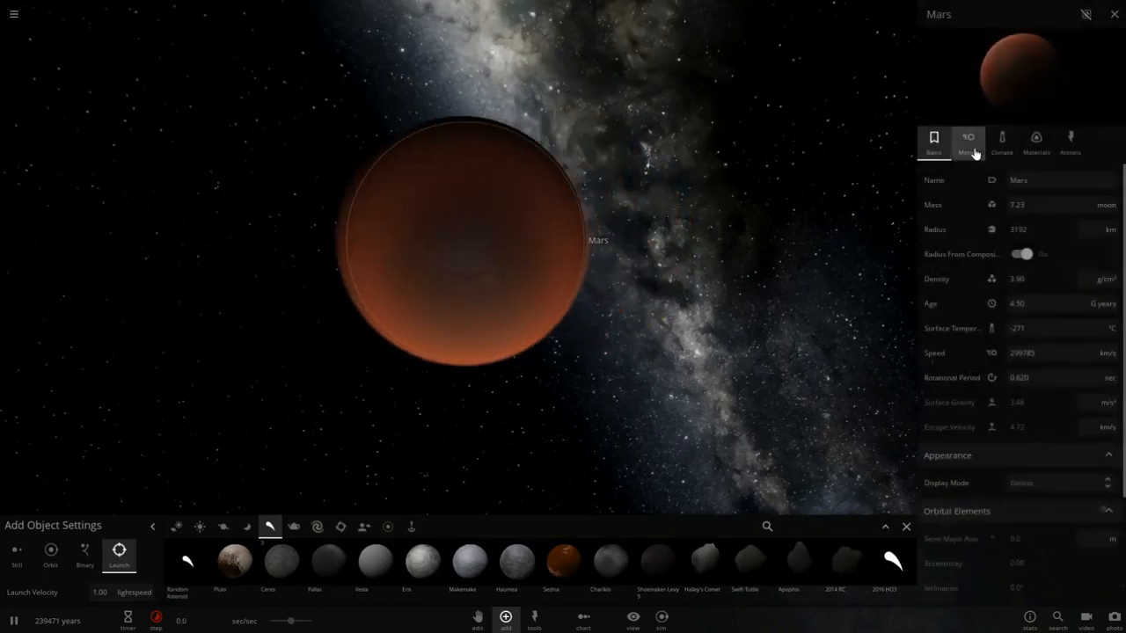
# In Mars's Climate properties, toggle Show Atmosphere and Show Clouds off and back on.
pyautogui.click(1001, 141)
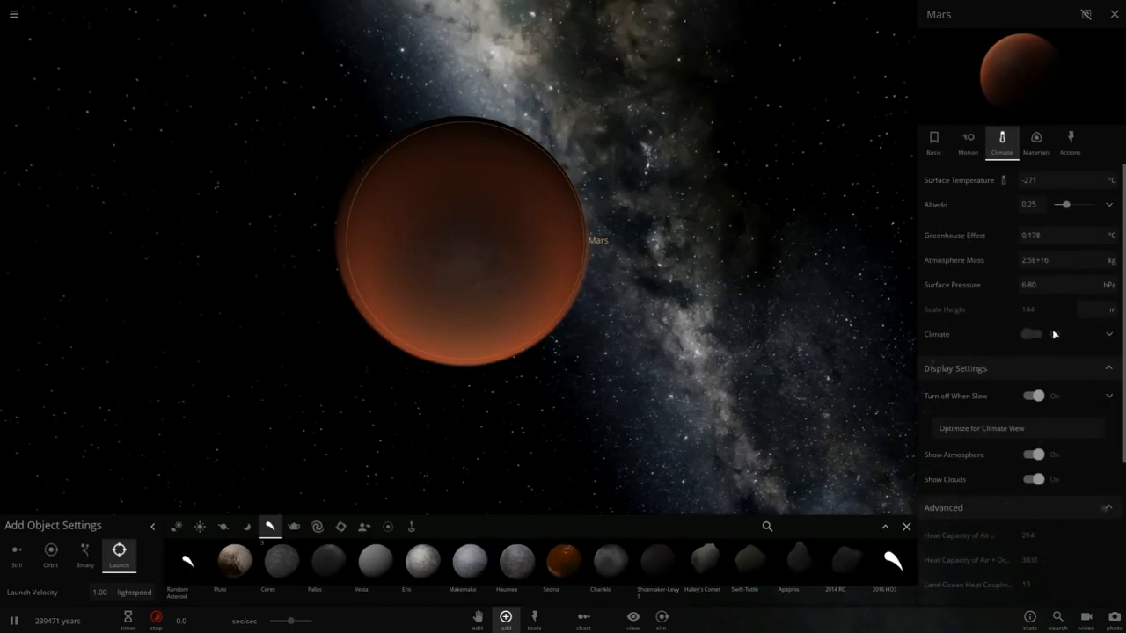
pyautogui.click(1031, 334)
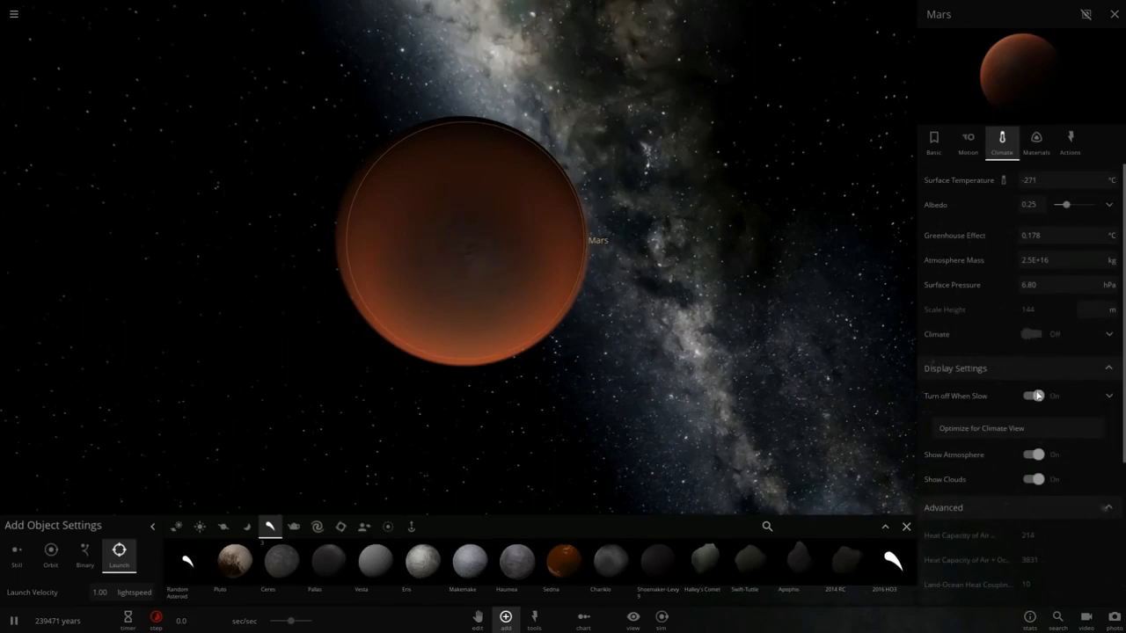
pyautogui.click(1033, 454)
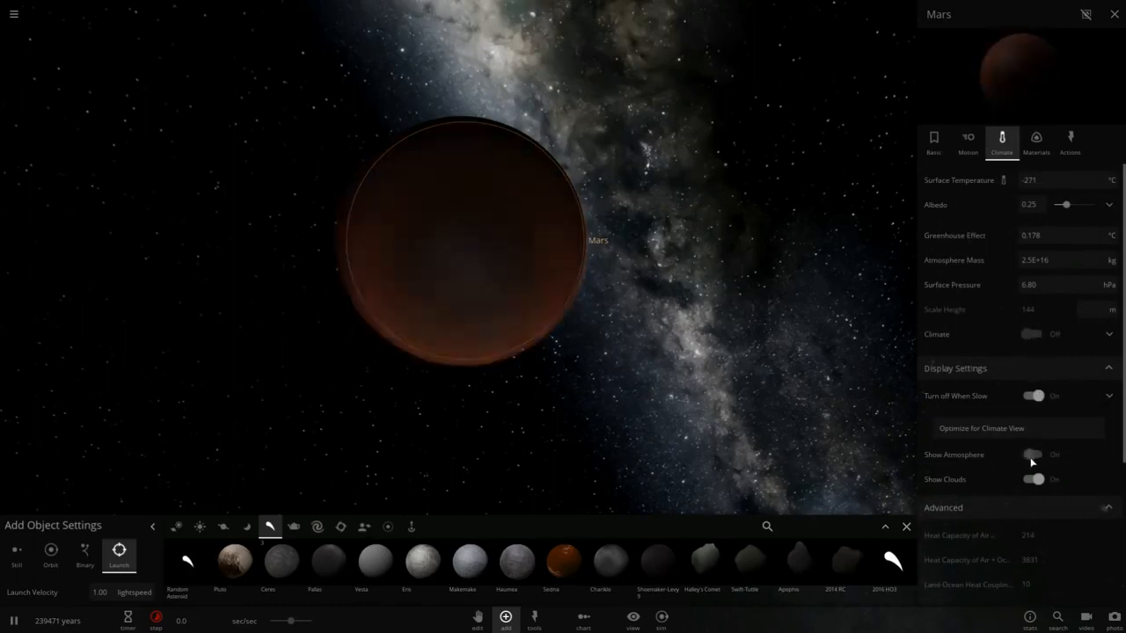
pyautogui.click(1032, 454)
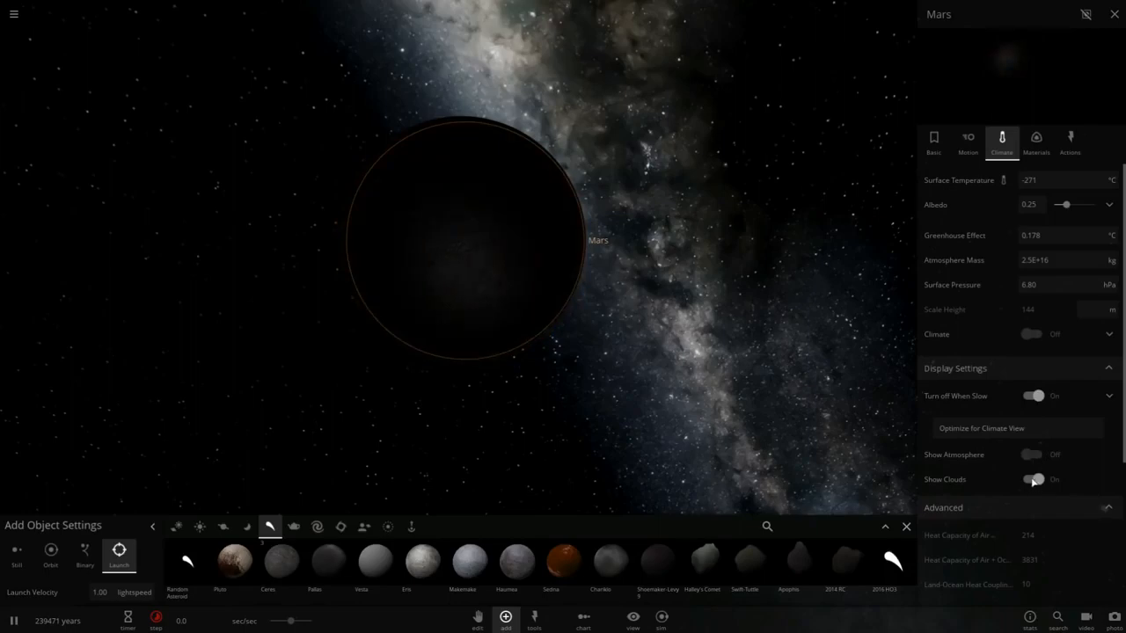
pyautogui.click(1033, 479)
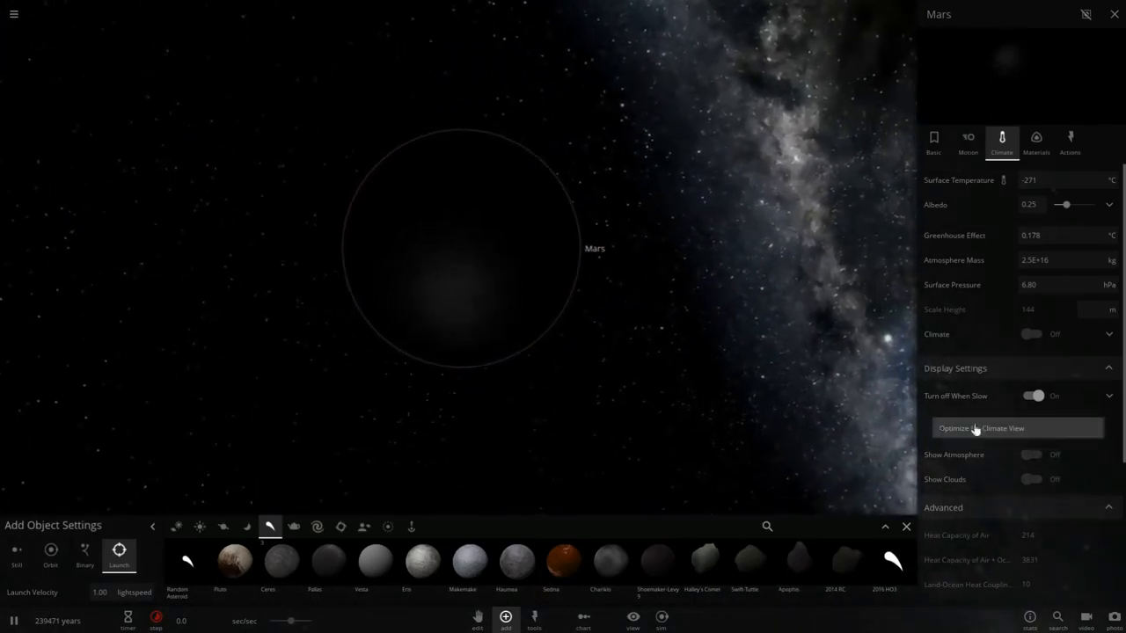
# Apply Optimize for Climate View, then close Mars's properties panel.
pyautogui.click(981, 430)
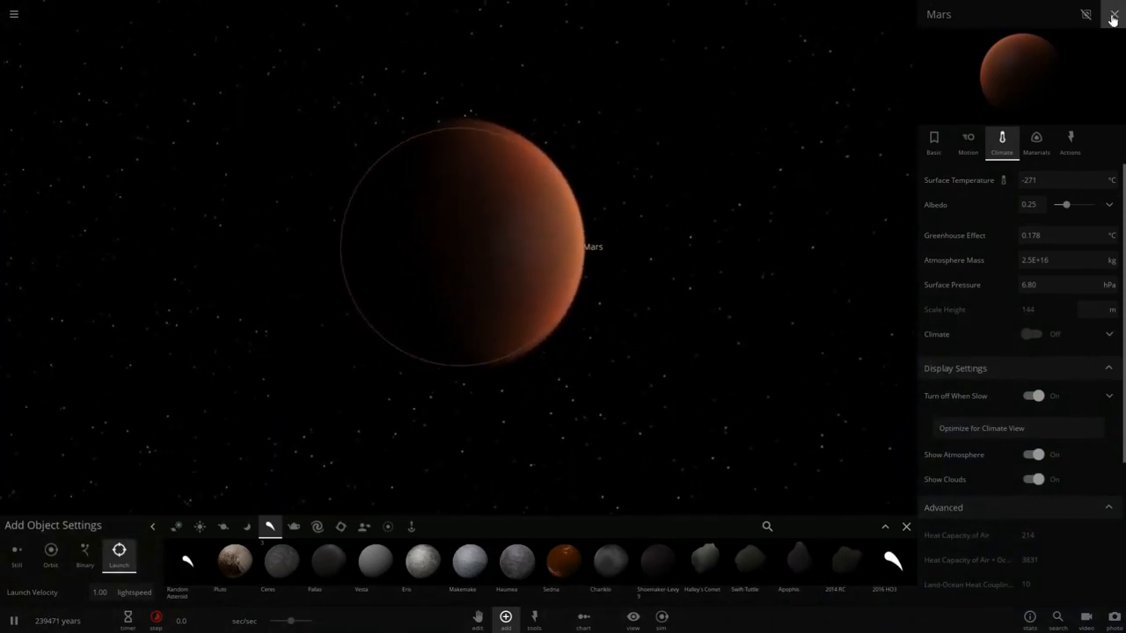
pyautogui.click(1115, 14)
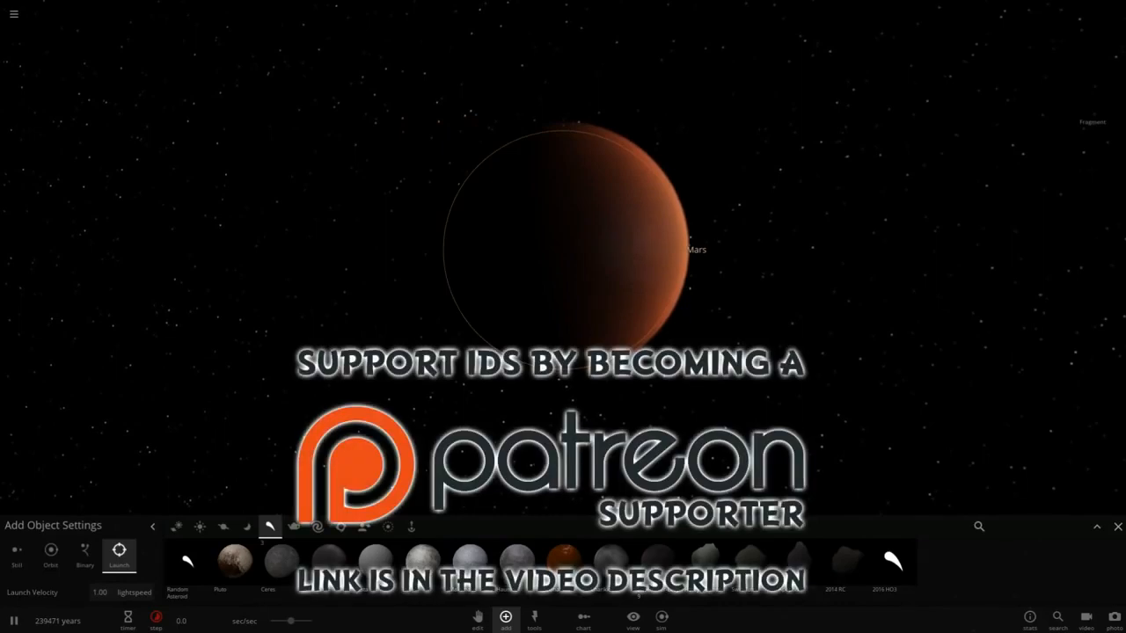